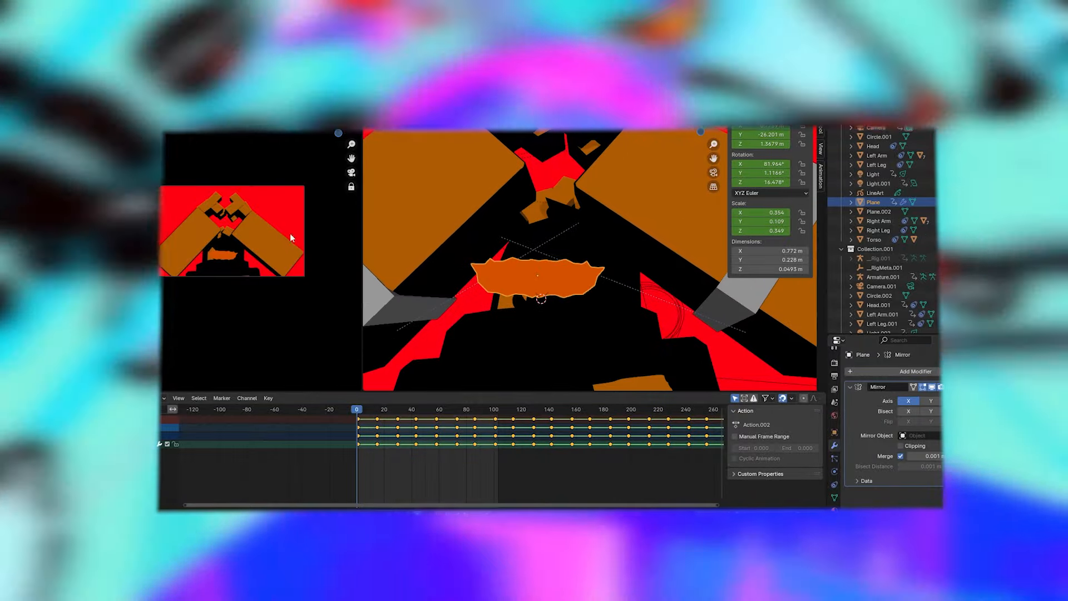
Step: Adjust the subdivided mesh of the mirrored mouth plane in Edit Mode
click(369, 409)
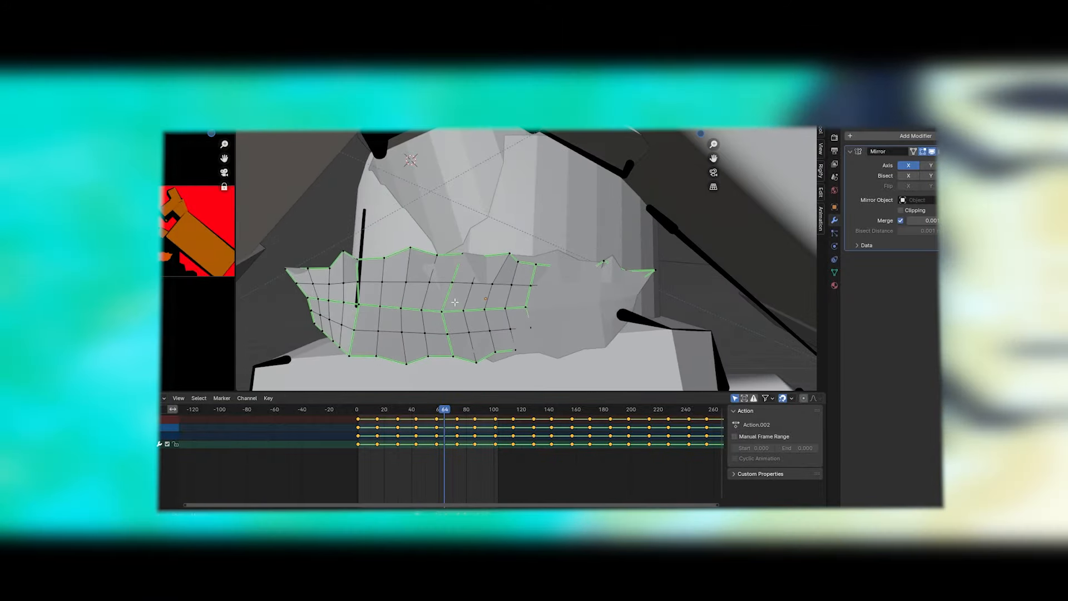
drag(455, 301, 378, 265)
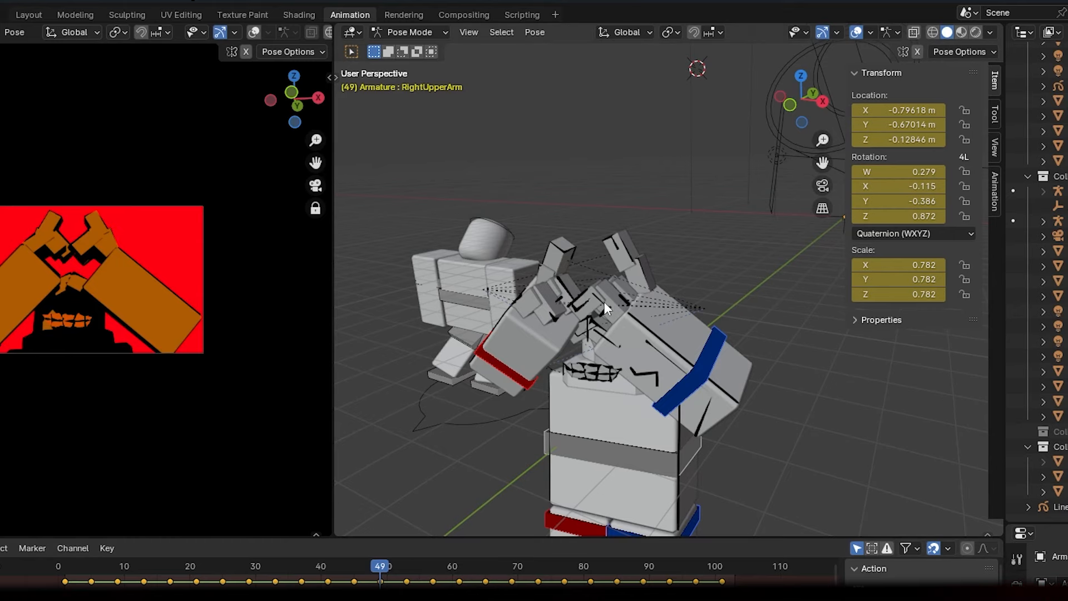
Step: Add a new cube in Object Mode and go to its animation operations
click(408, 33)
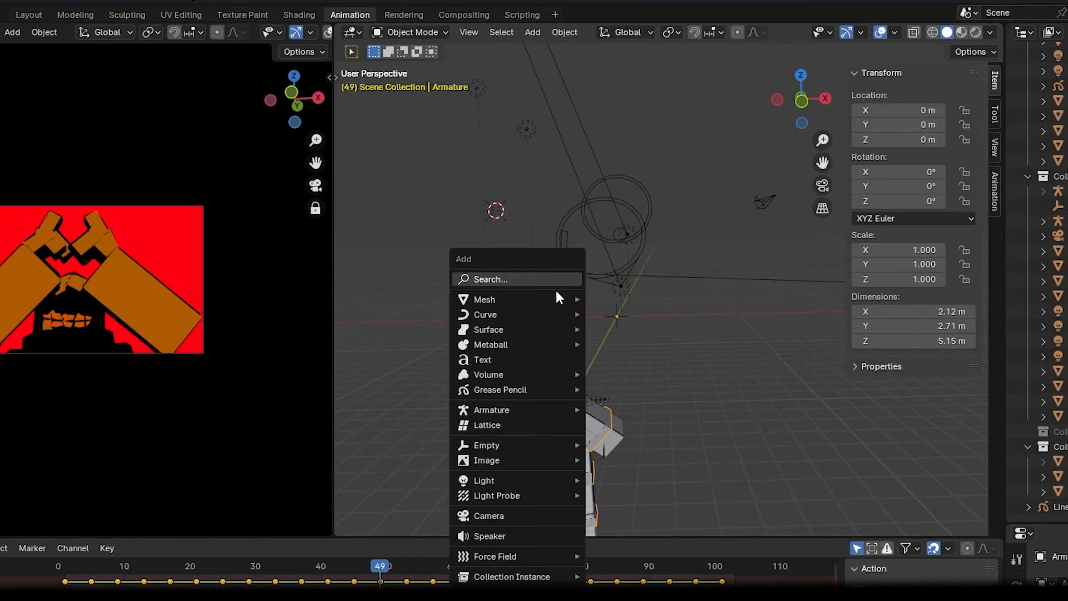
click(483, 299)
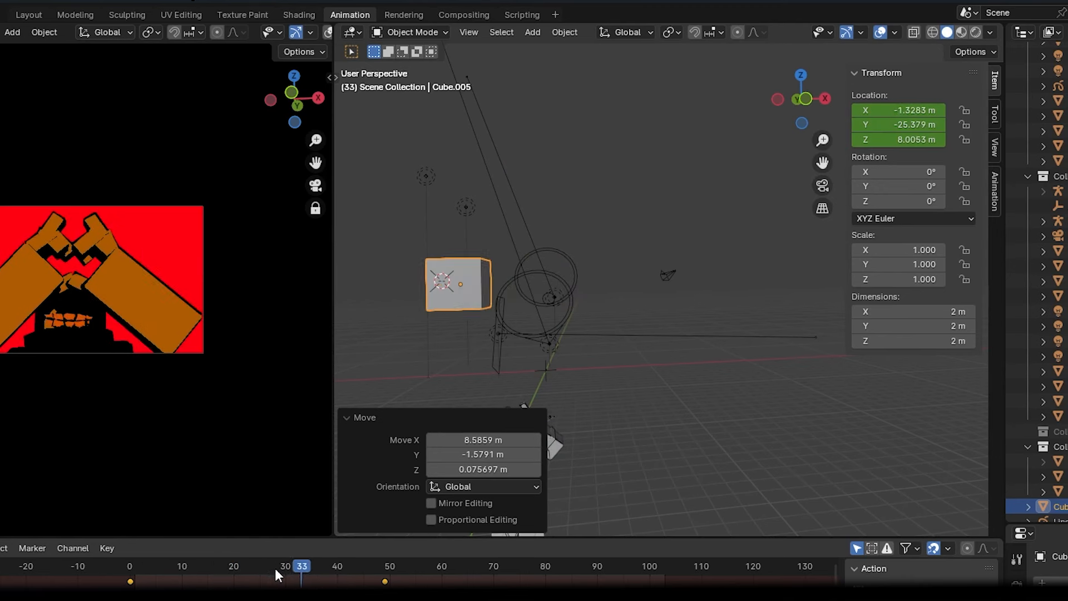
click(564, 32)
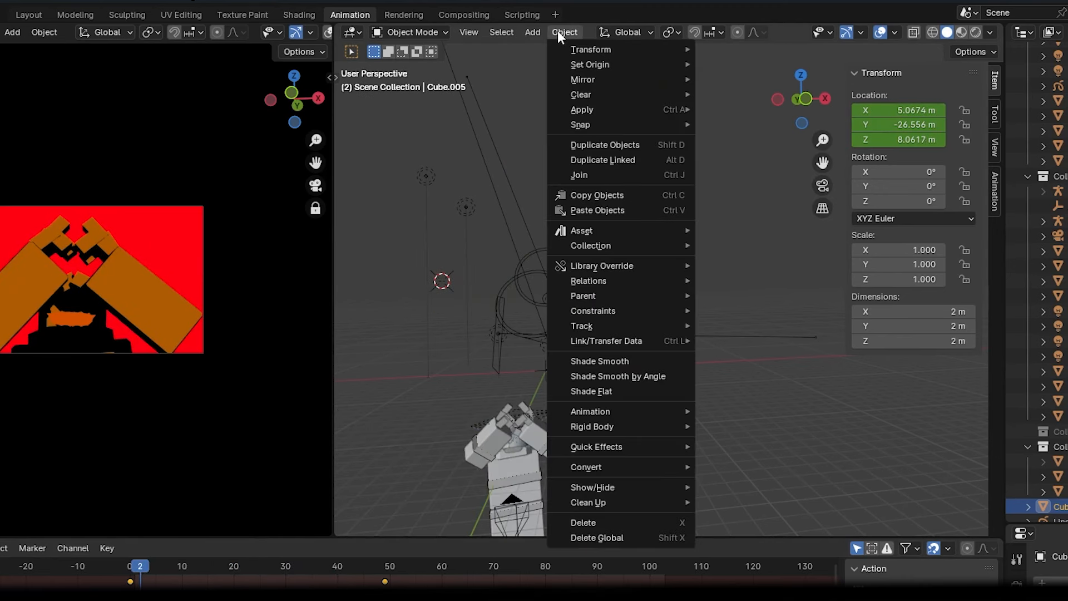
mouse_move(589, 411)
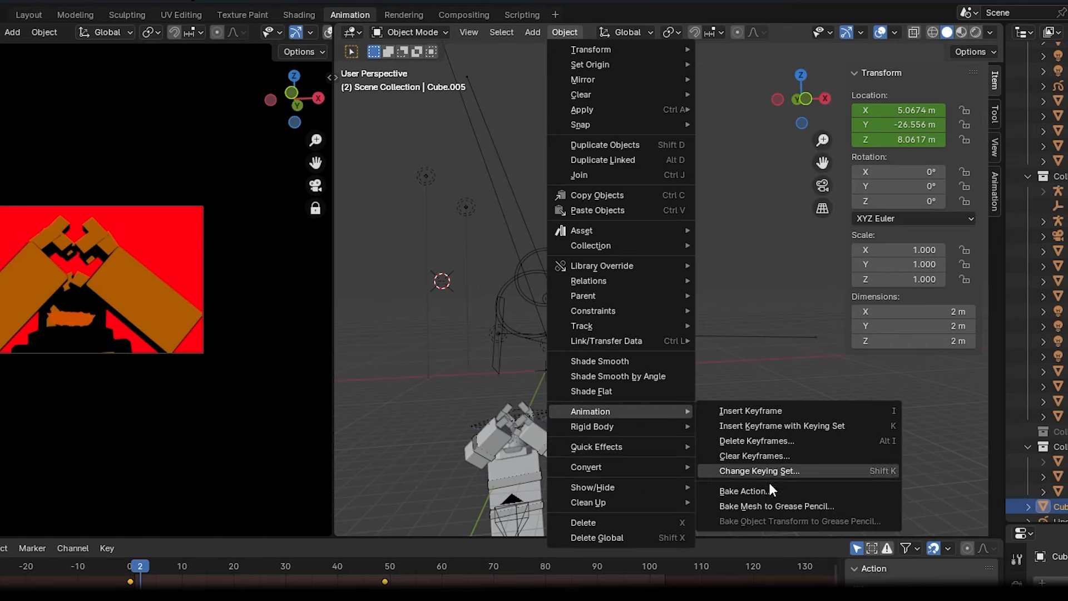
Step: Bake the cube's object action with a Frame Step of 3
click(747, 491)
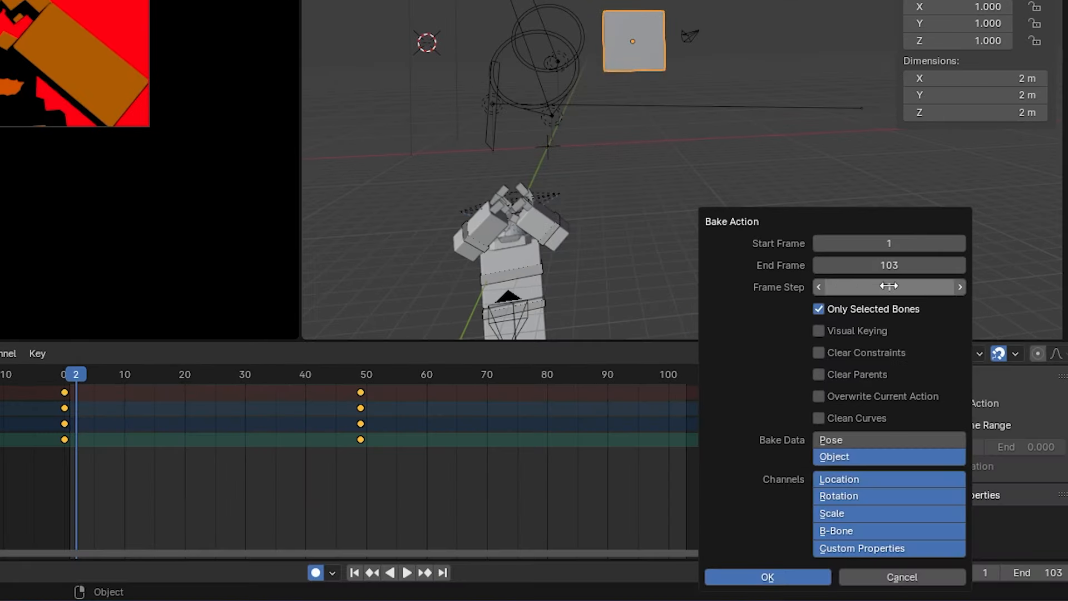
click(888, 287)
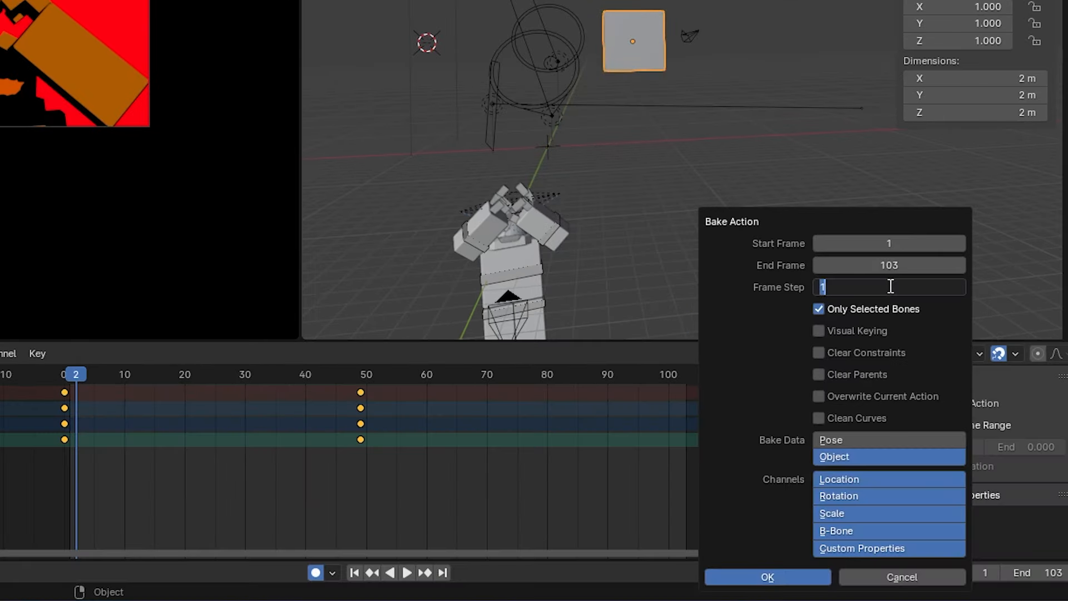
text(3)
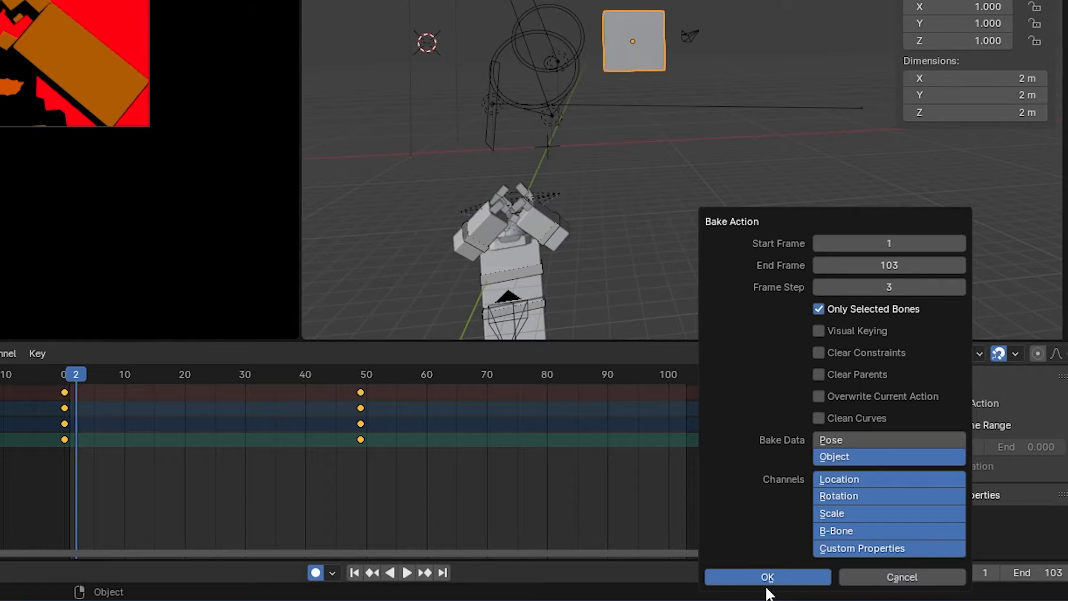
click(767, 577)
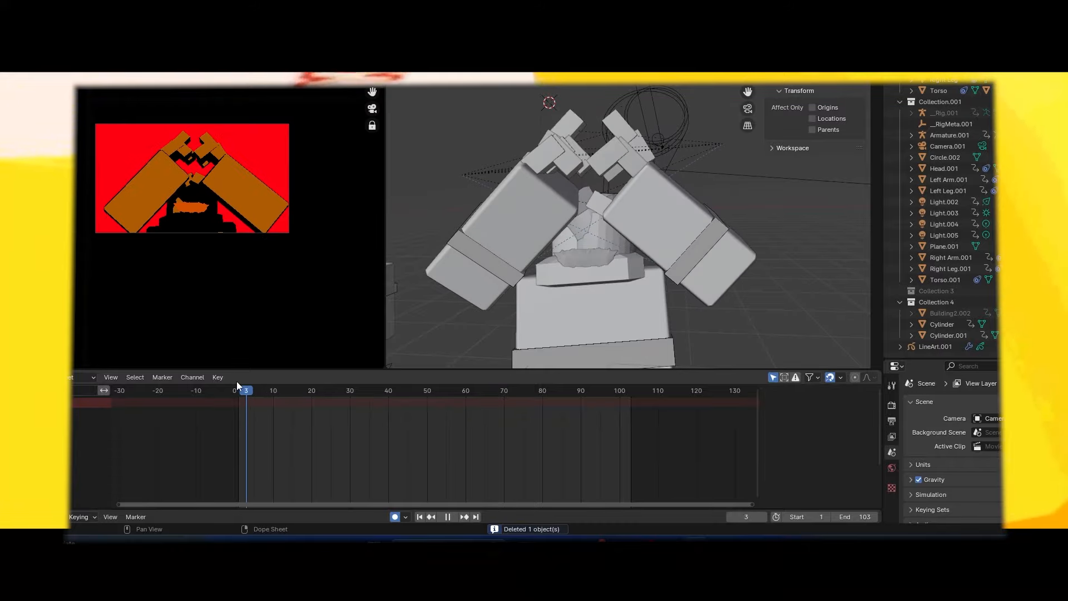
Step: Scrub the Dope Sheet to frames 45 and 85 to preview the mouth cylinders
click(407, 390)
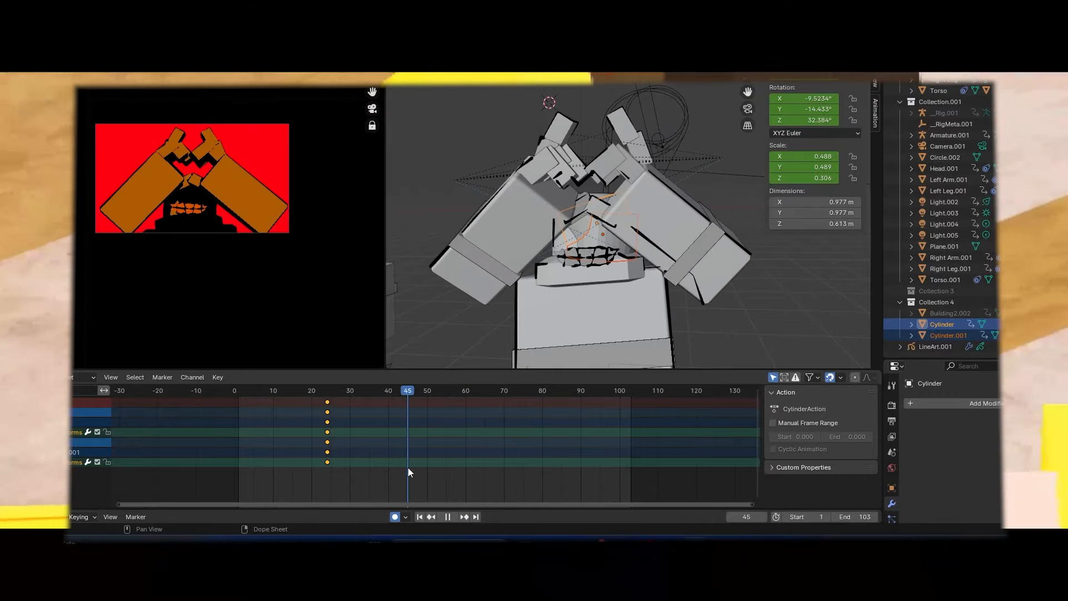
click(562, 391)
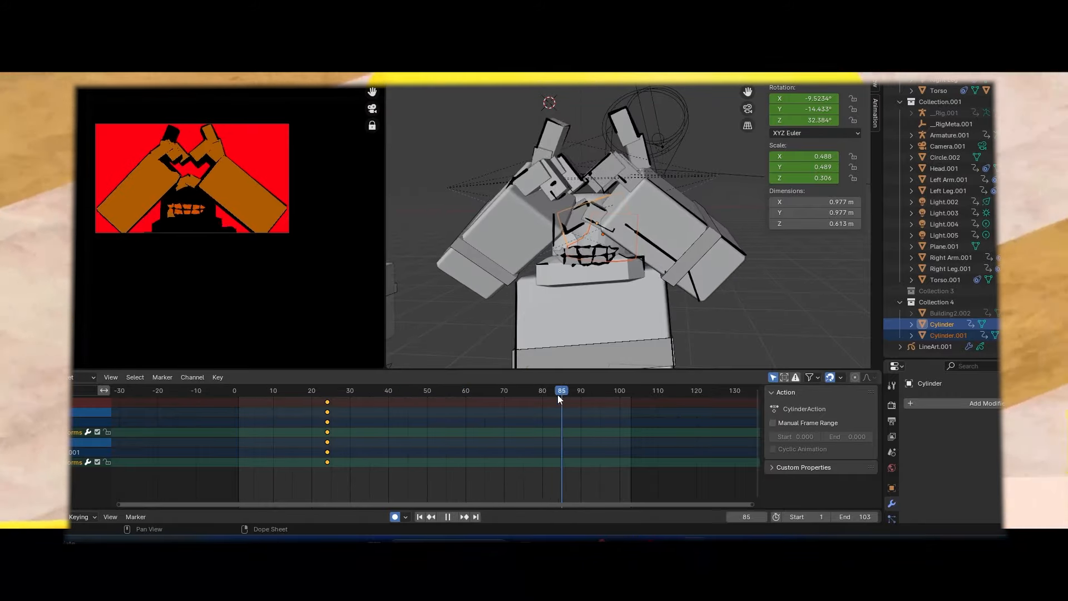
click(384, 390)
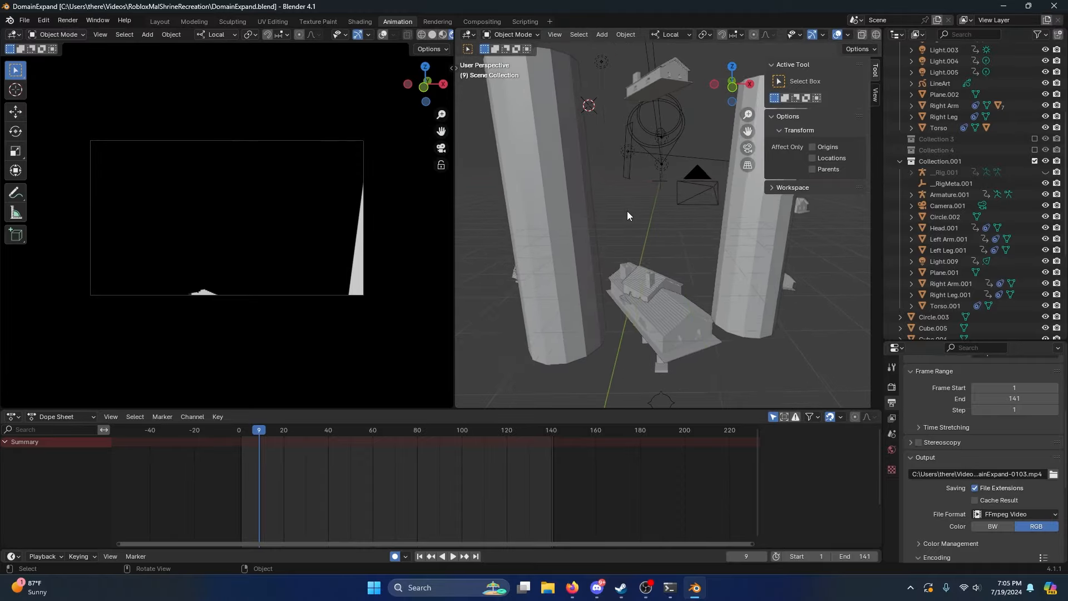
Step: Play the DomainExpand animation and move on to the red slashes scene
click(452, 556)
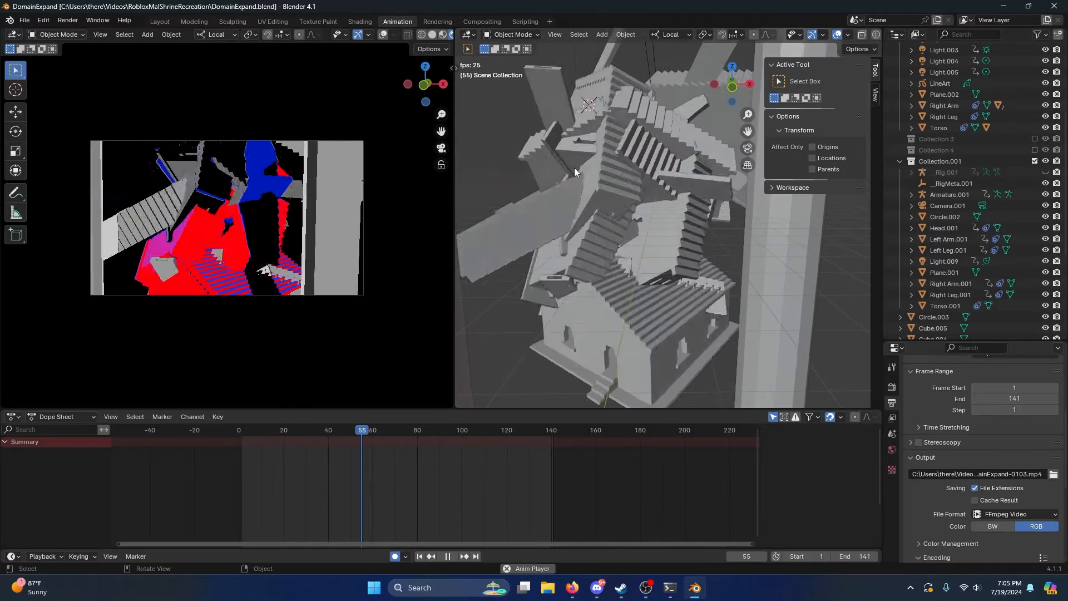
click(468, 430)
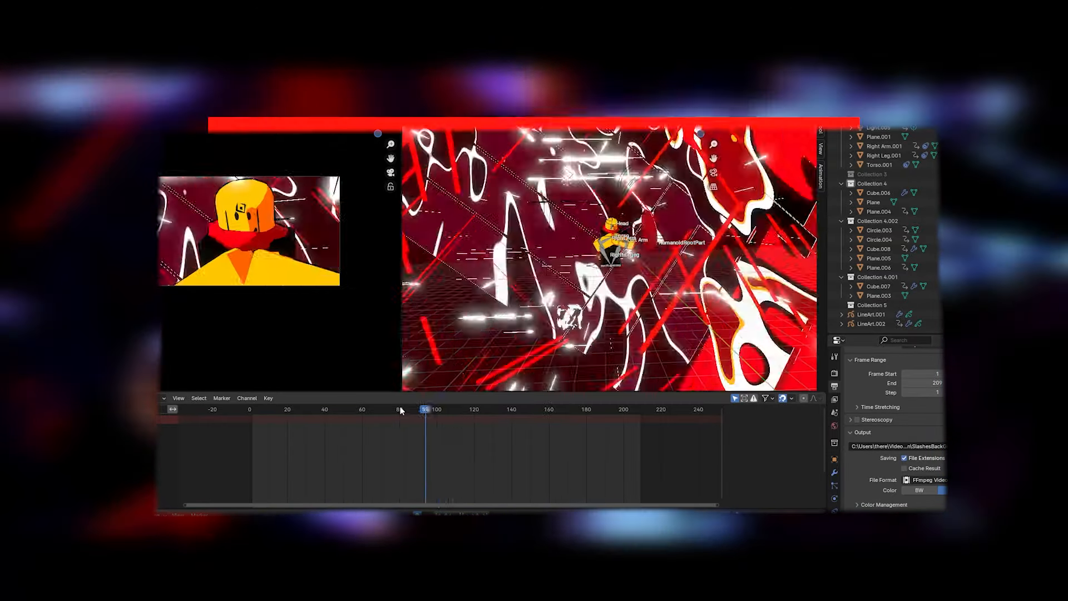
Step: Scrub through several frames of the red slashes animation and back to frame 1
click(281, 409)
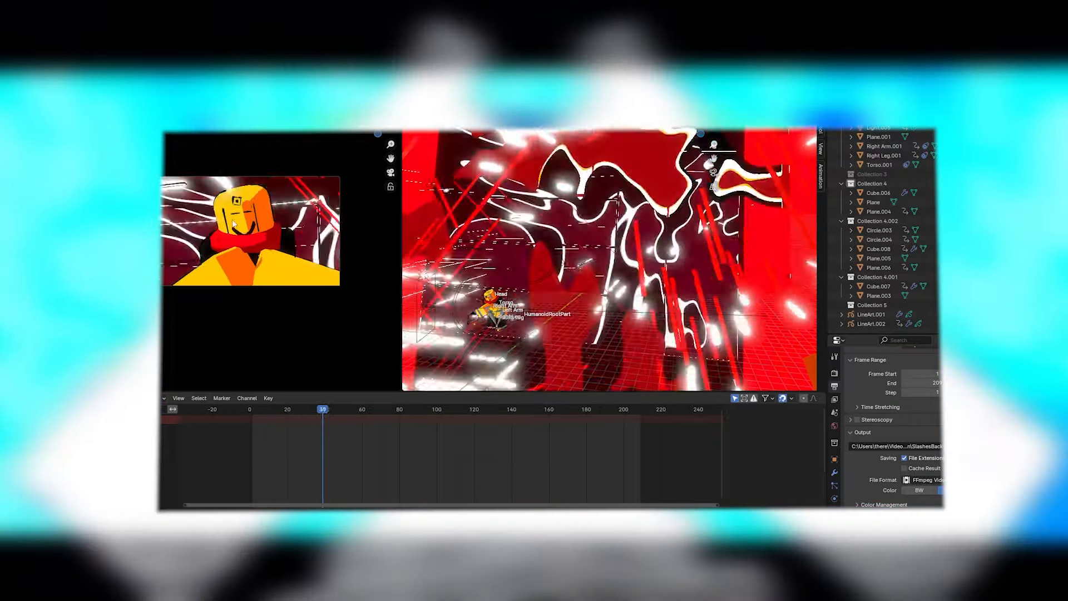
click(335, 409)
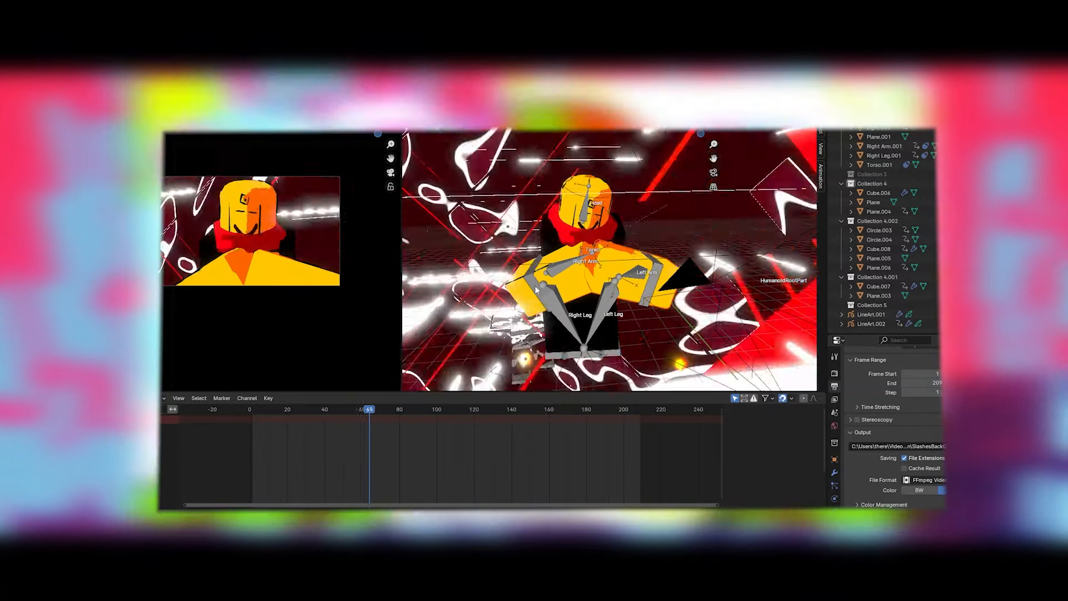
click(252, 409)
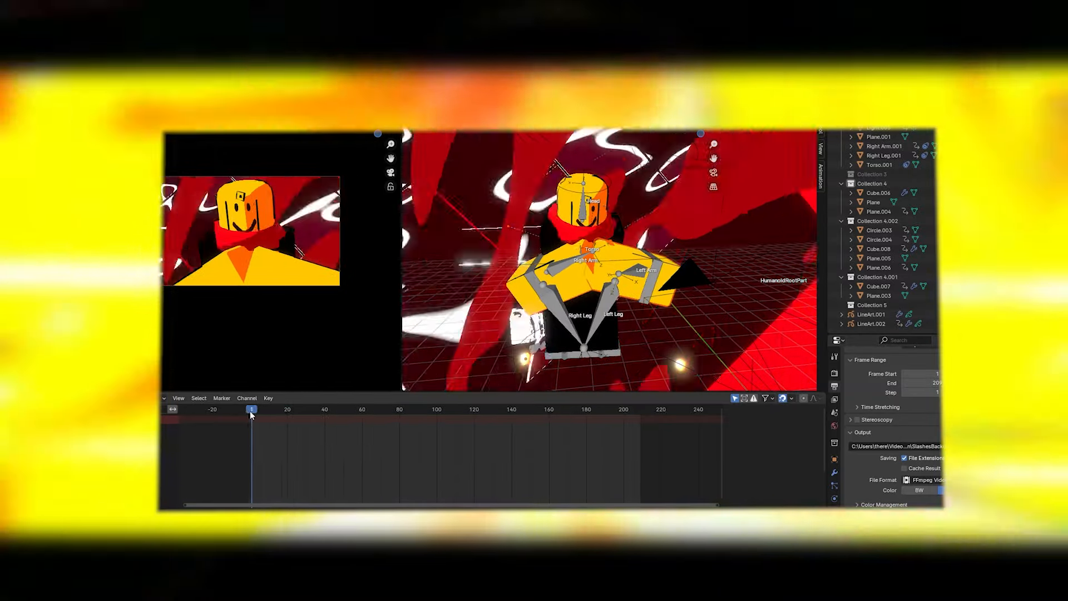
click(464, 409)
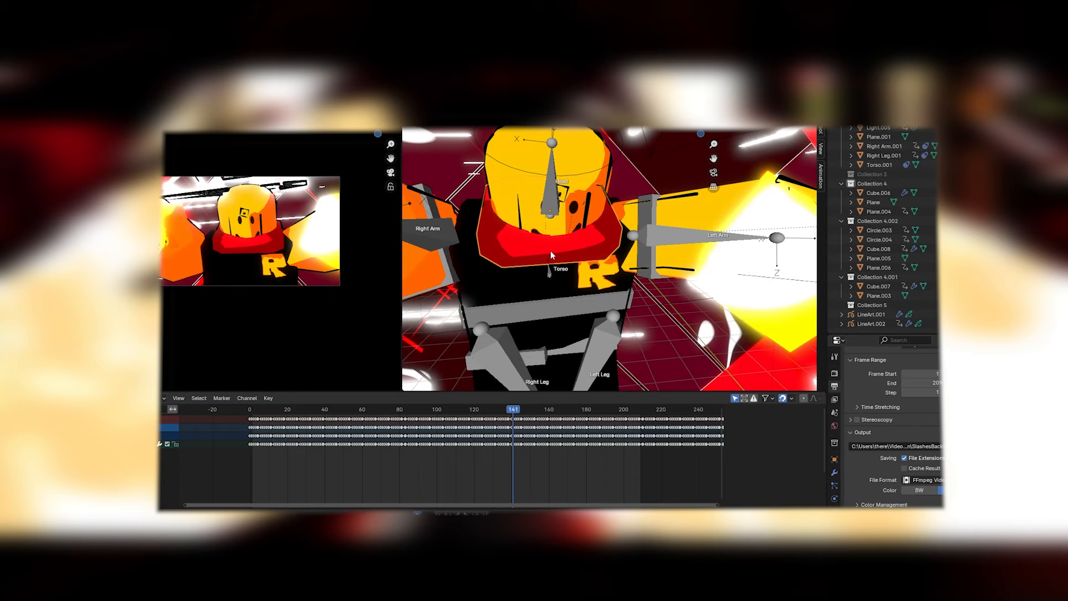
Step: Shade the selected body parts flat, keeping sharp edges, and scrub near the opening frames
right_click(550, 255)
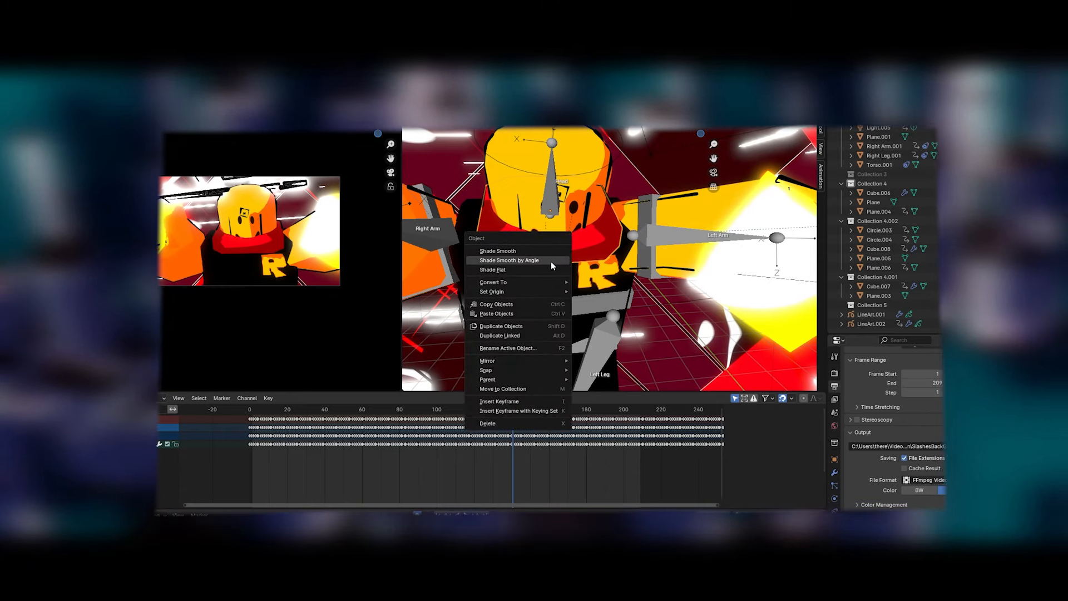
mouse_move(492, 269)
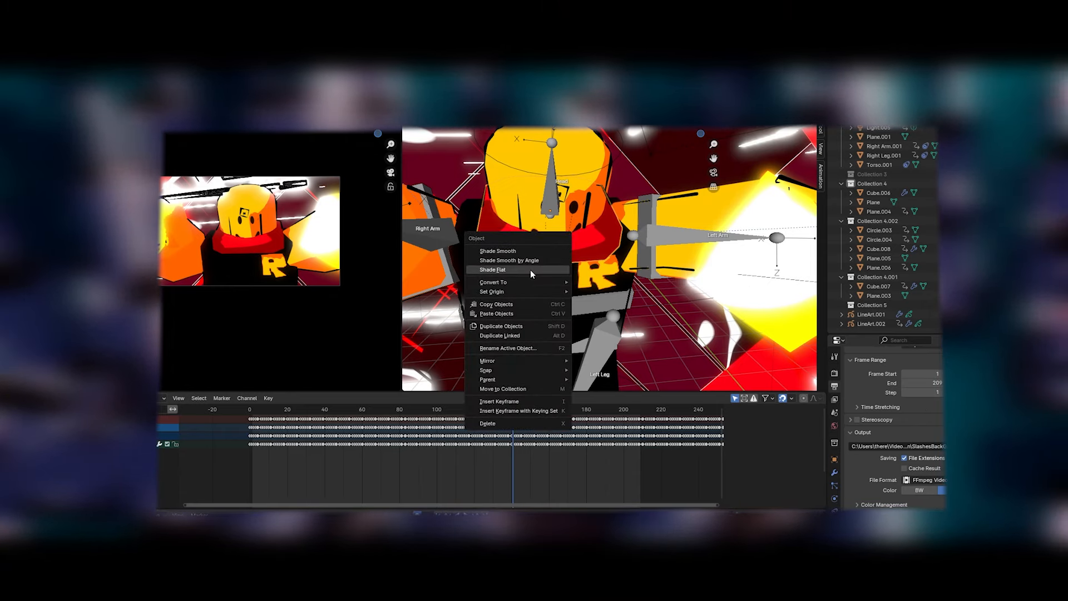
click(492, 269)
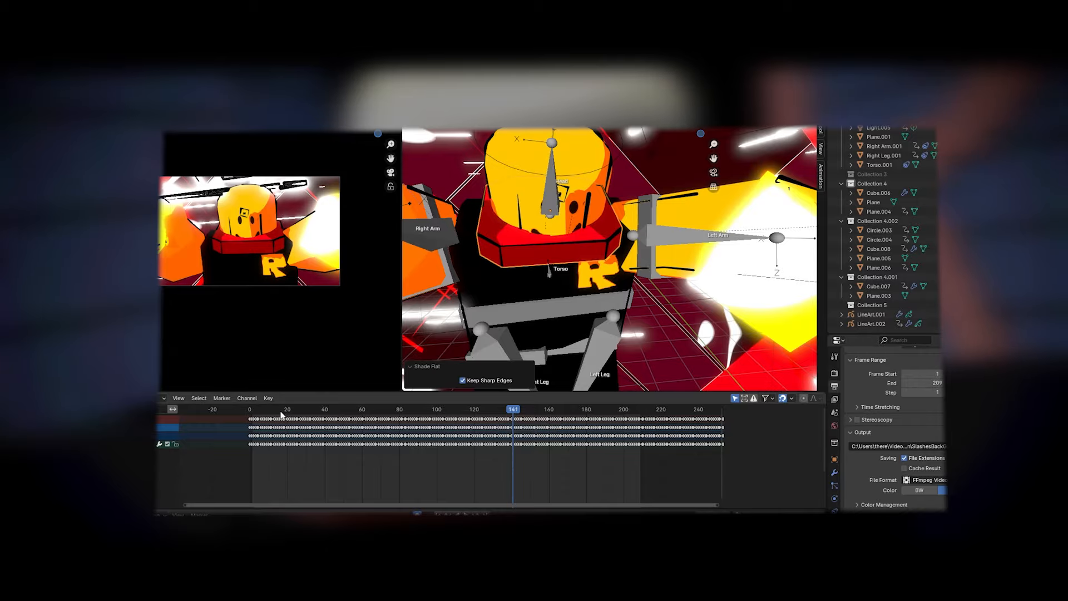
click(328, 409)
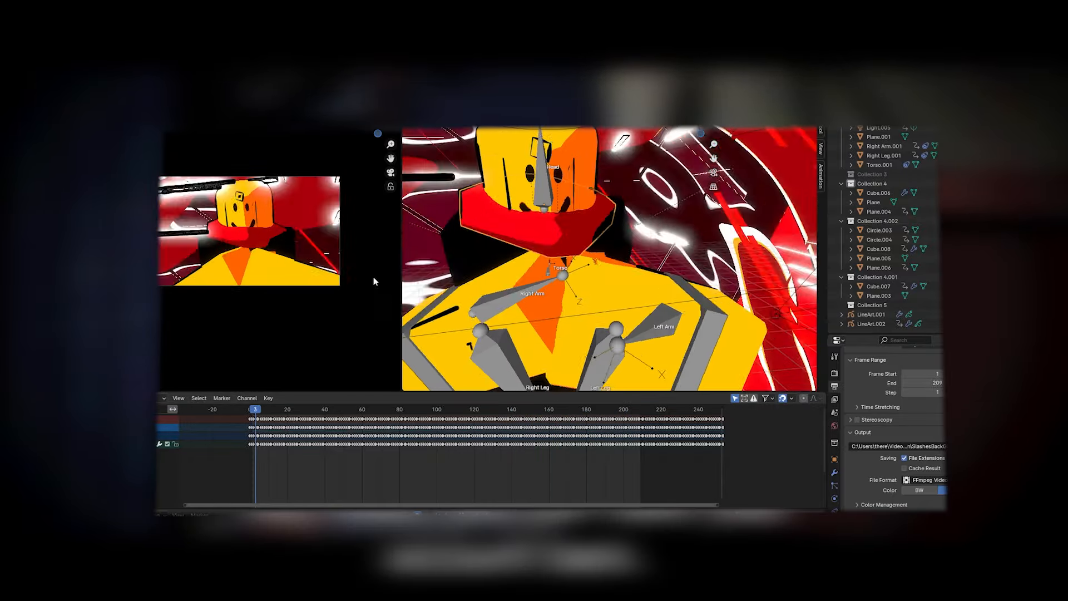
click(345, 409)
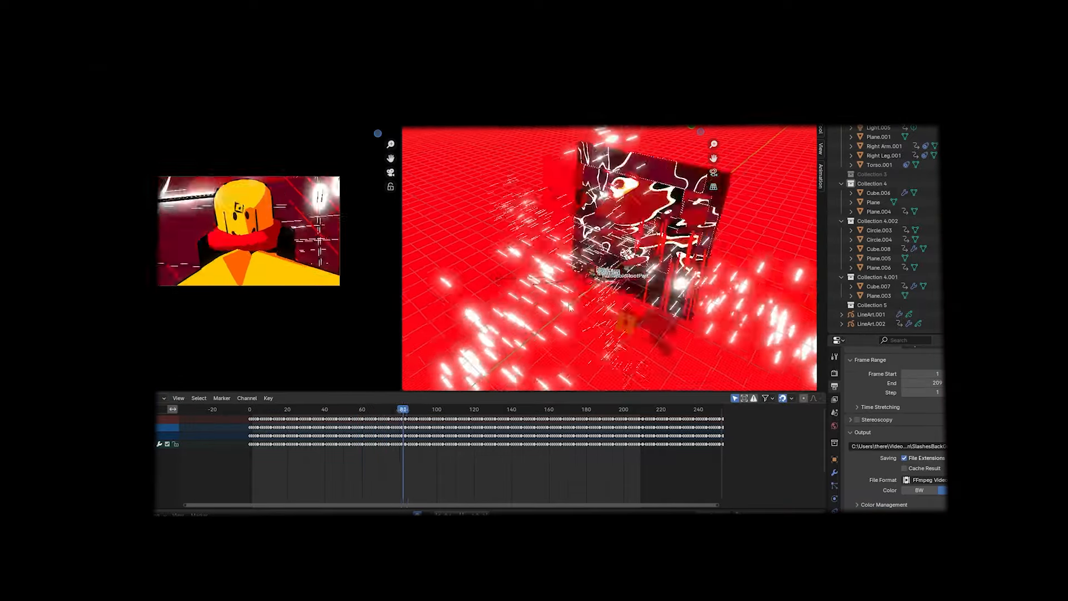
click(491, 409)
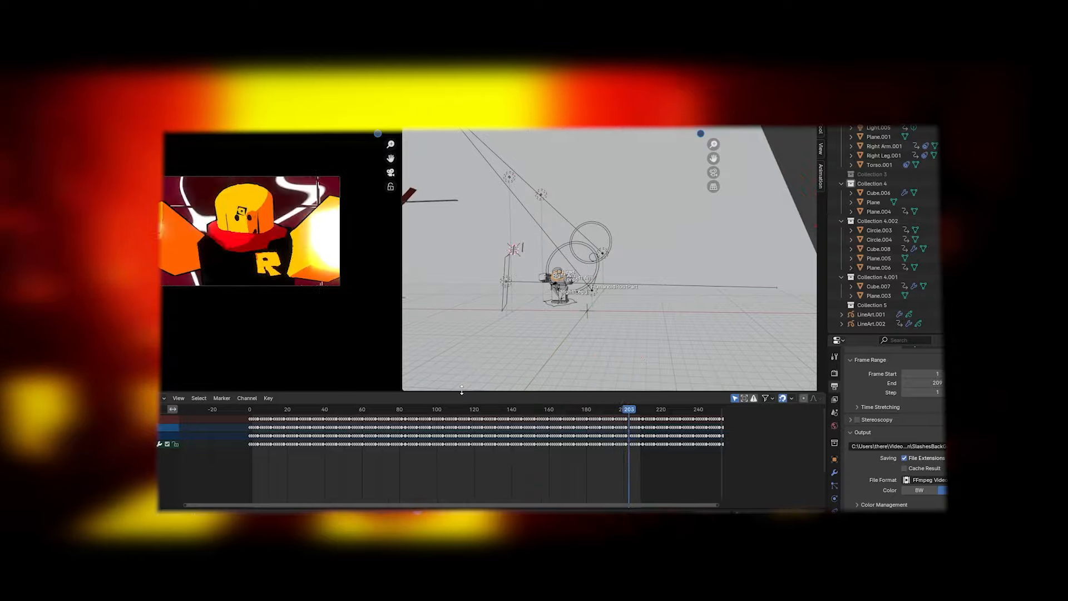
click(328, 409)
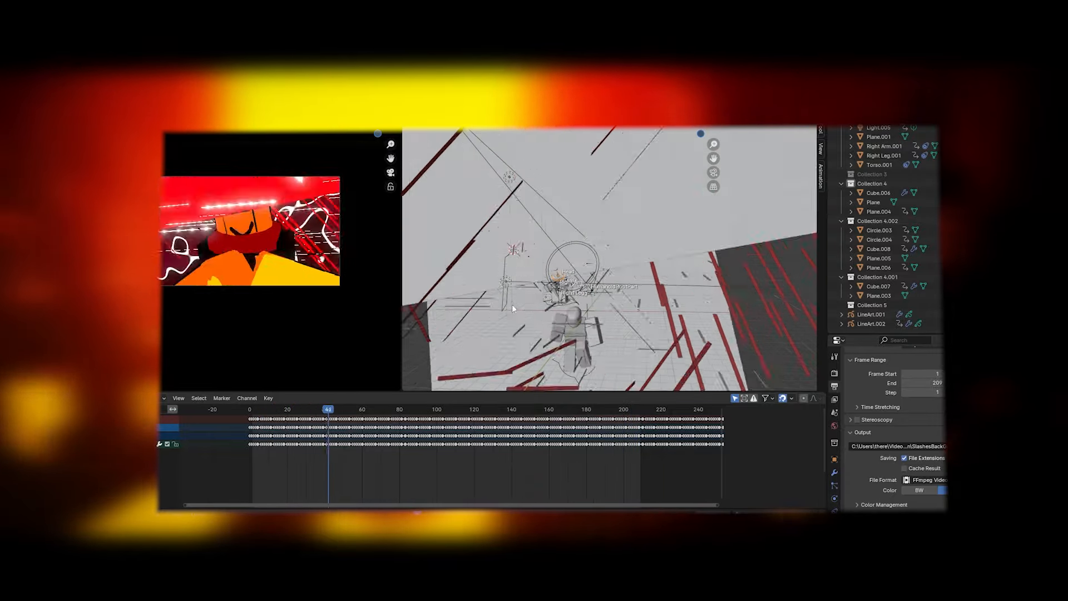
click(417, 409)
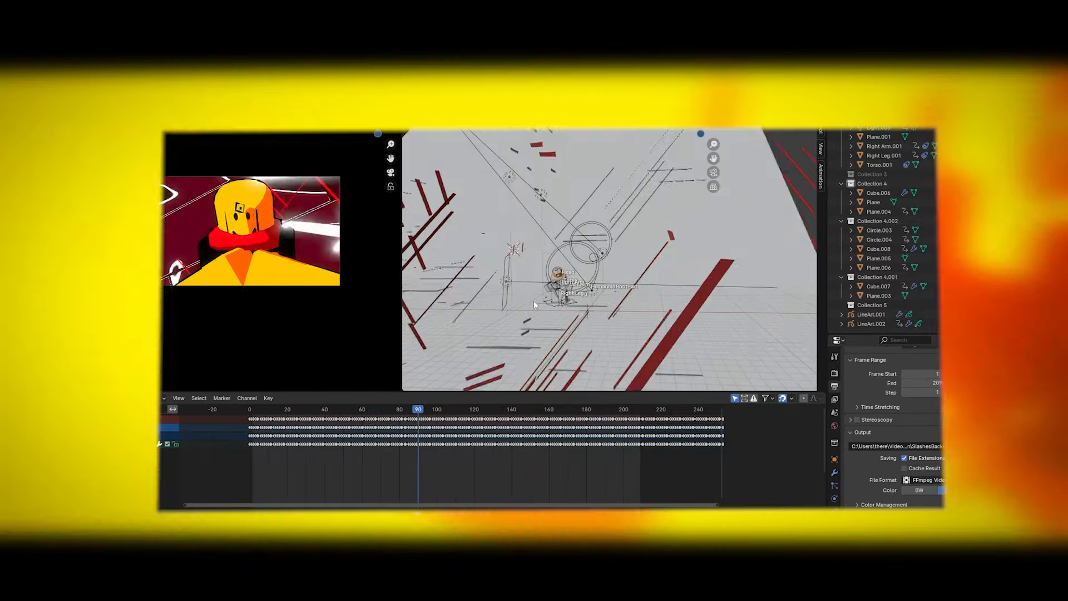
click(508, 409)
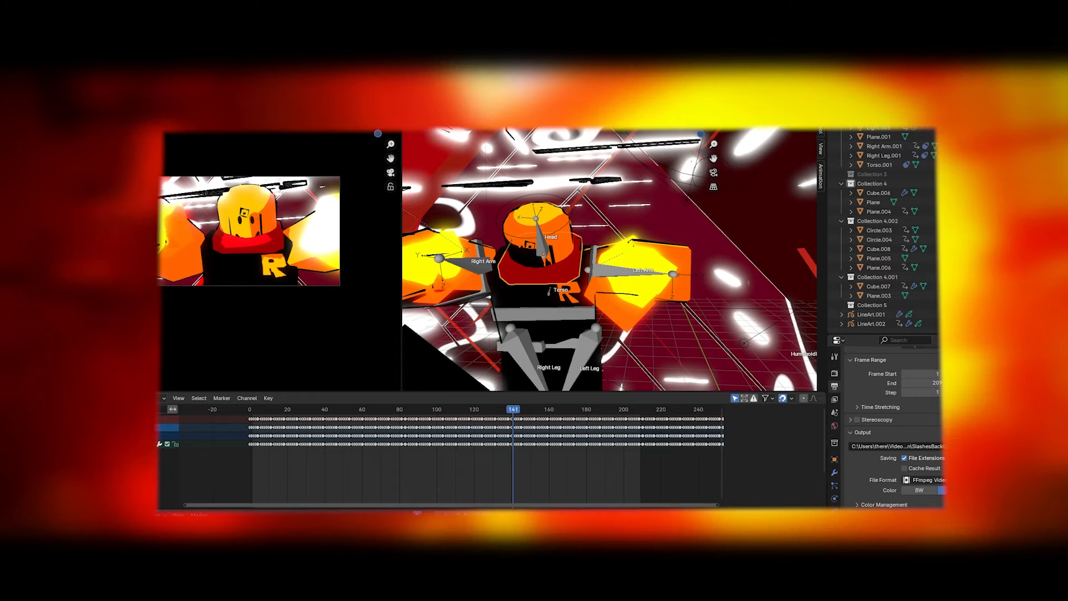
click(530, 409)
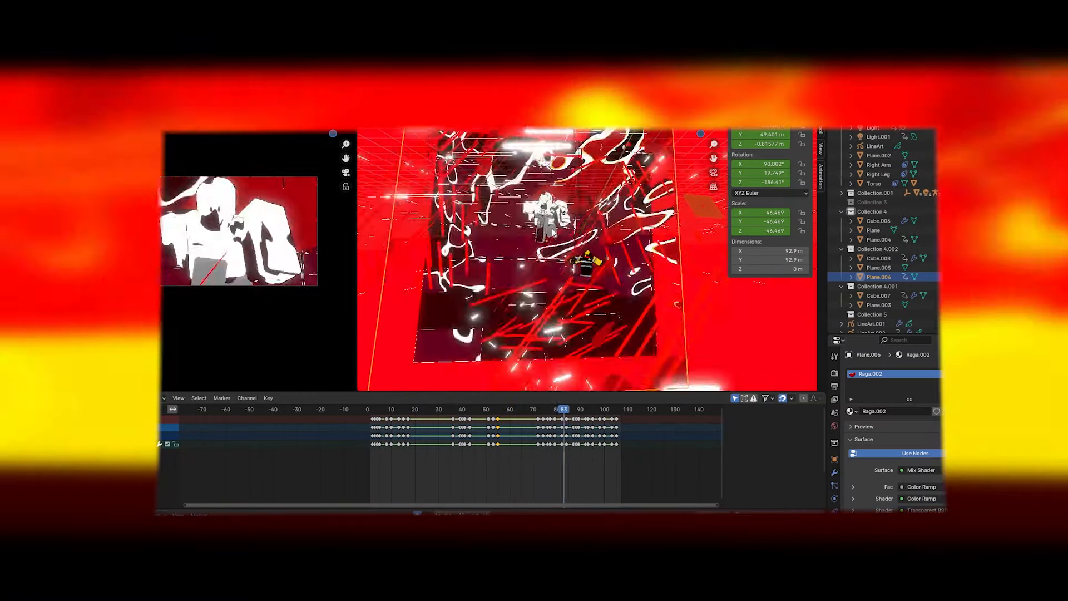
click(613, 409)
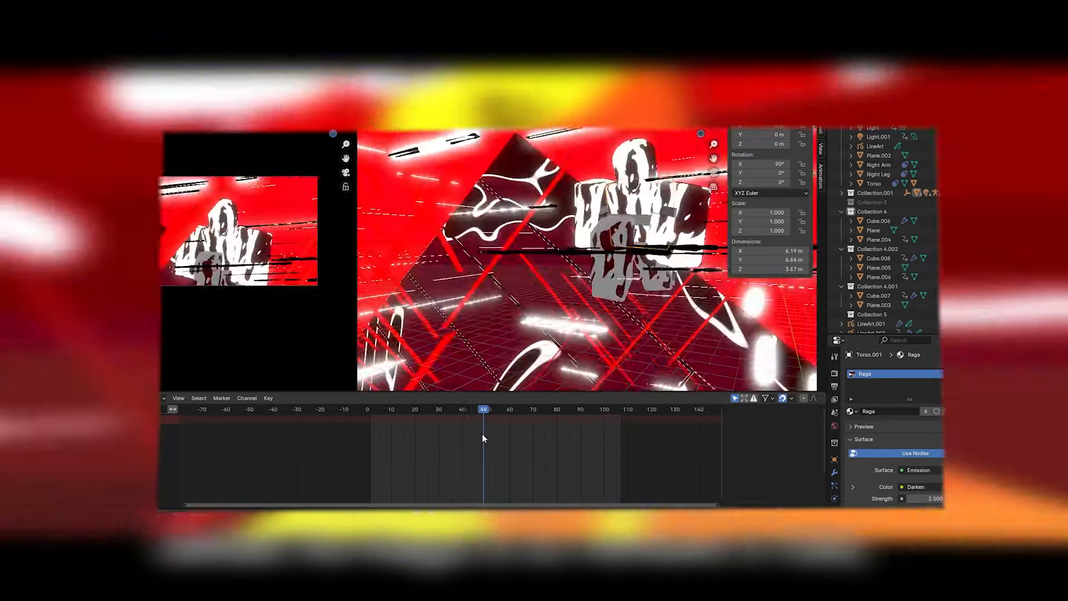
click(571, 409)
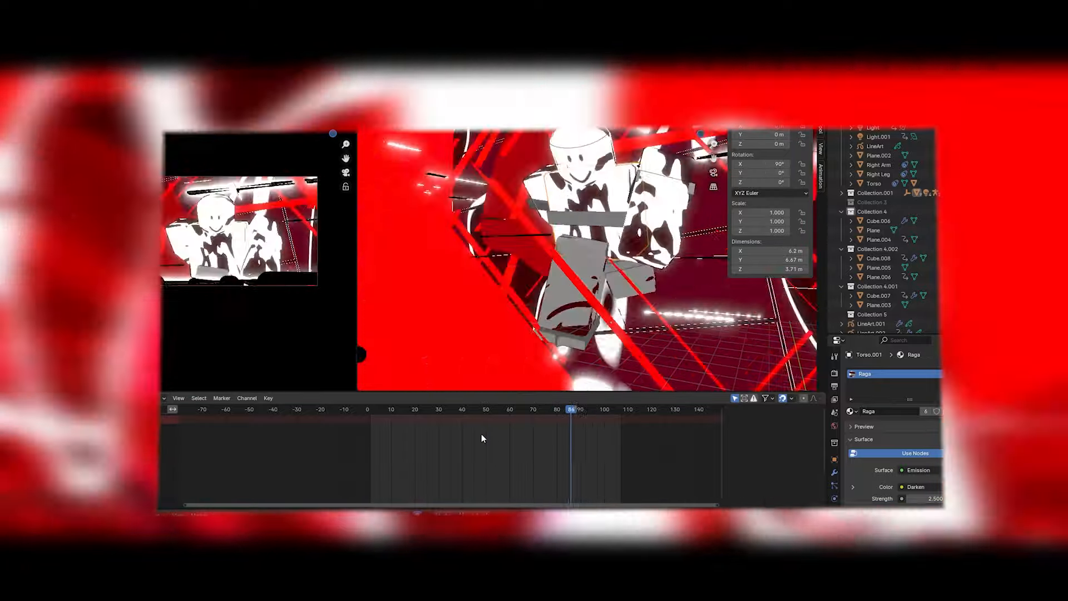
drag(570, 410, 429, 410)
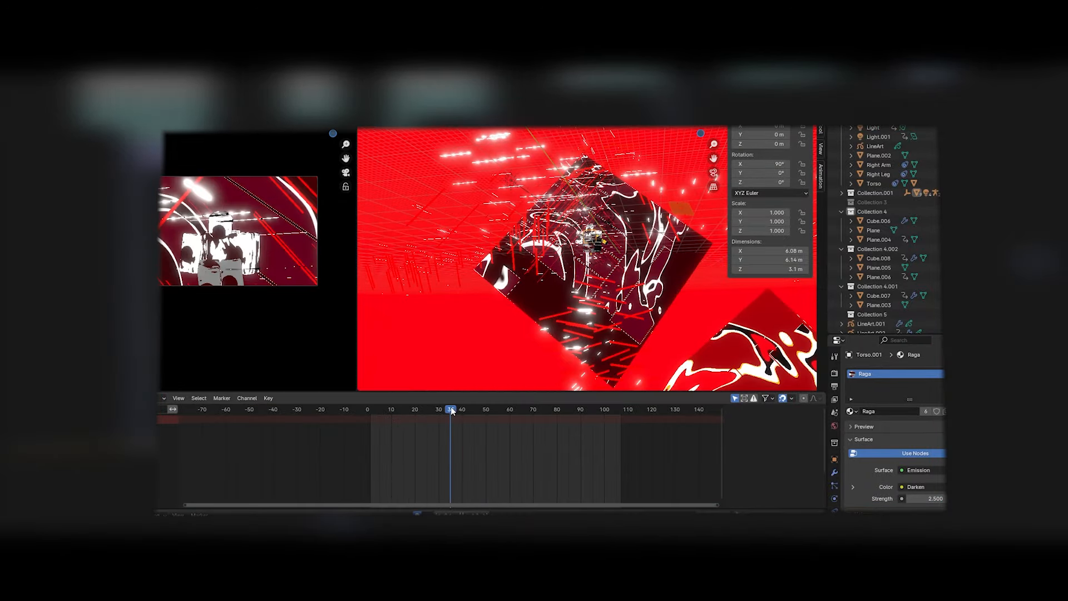
click(493, 409)
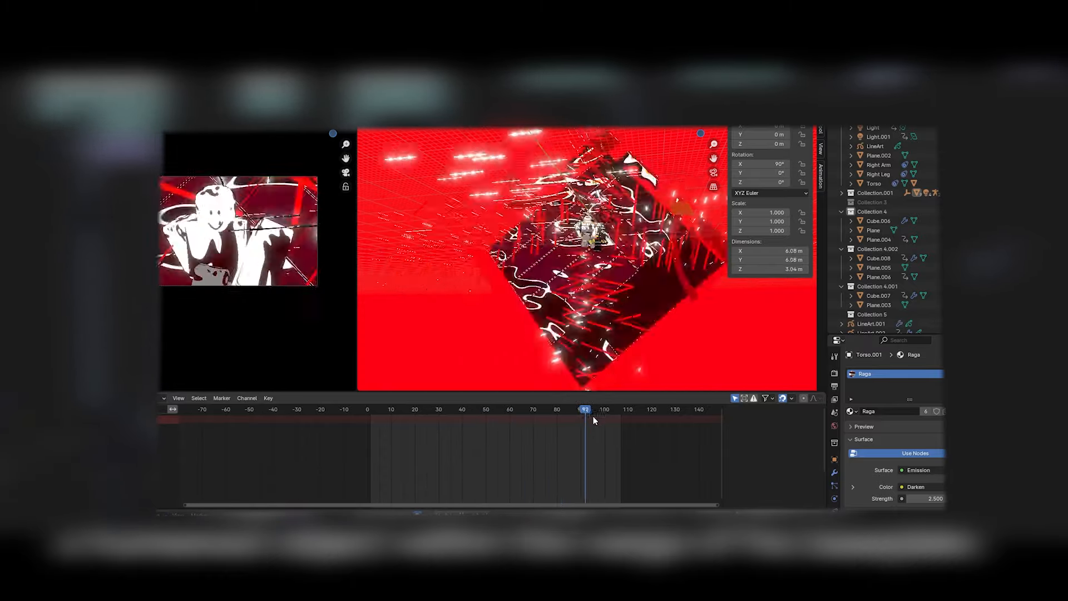
click(428, 409)
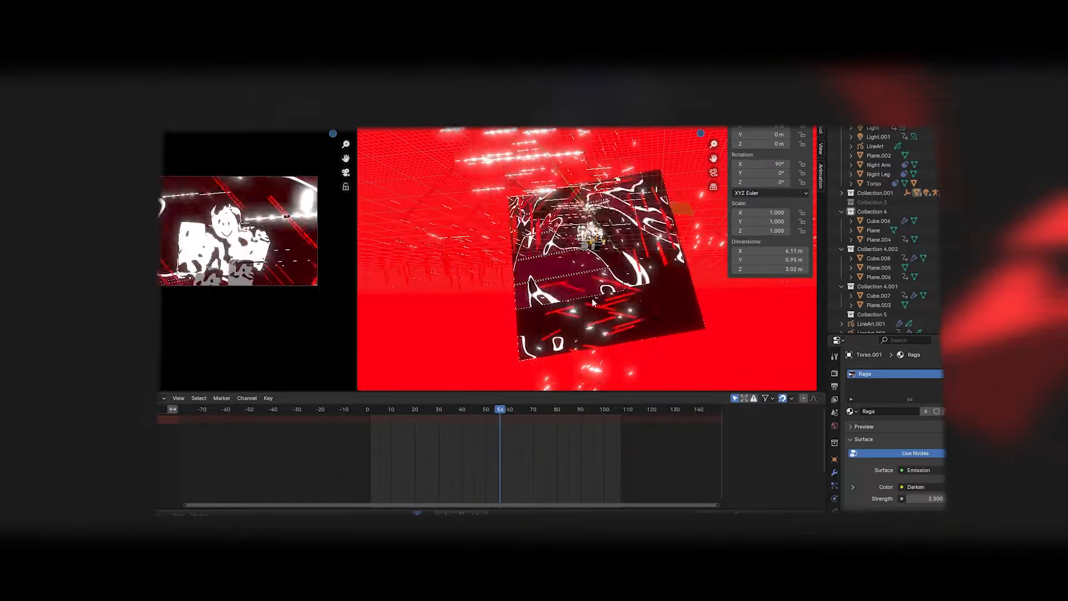
click(613, 409)
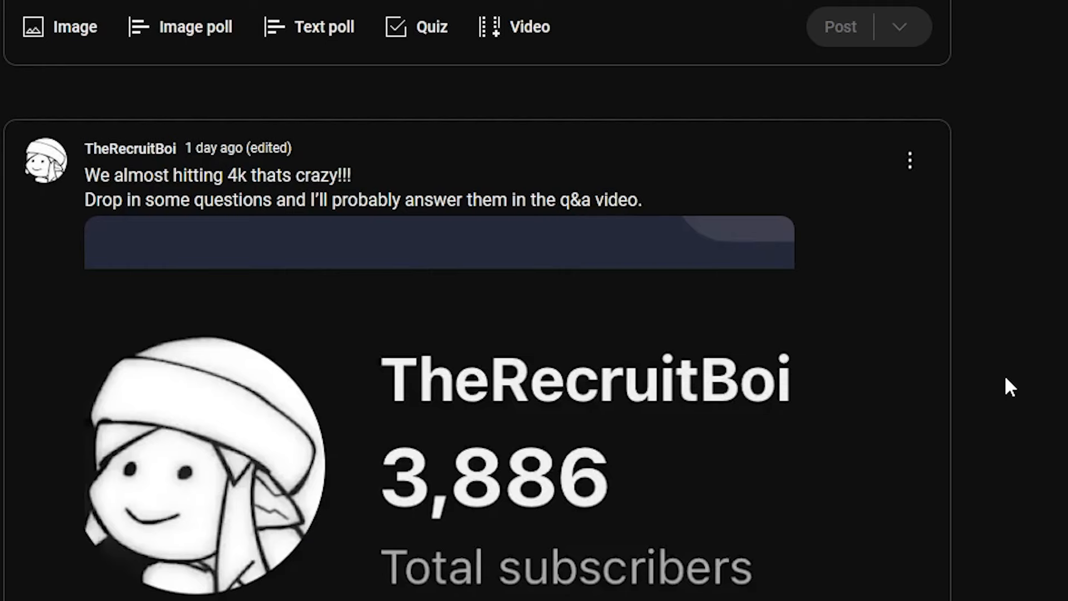
Step: Scroll the community post down to the comment asking which Blender shaders are used
scroll(down, 3)
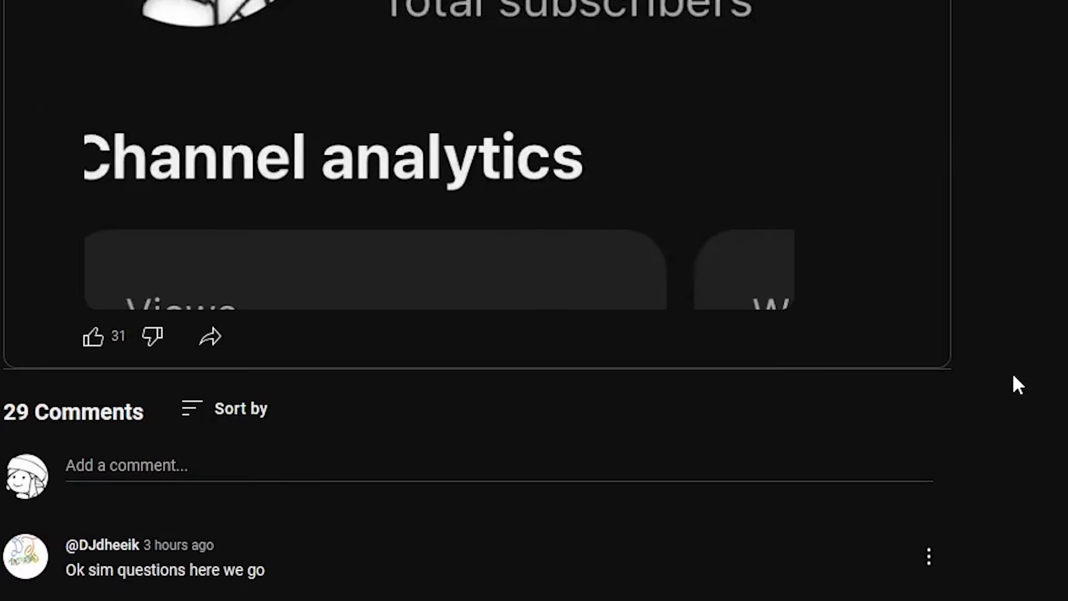
scroll(down, 3)
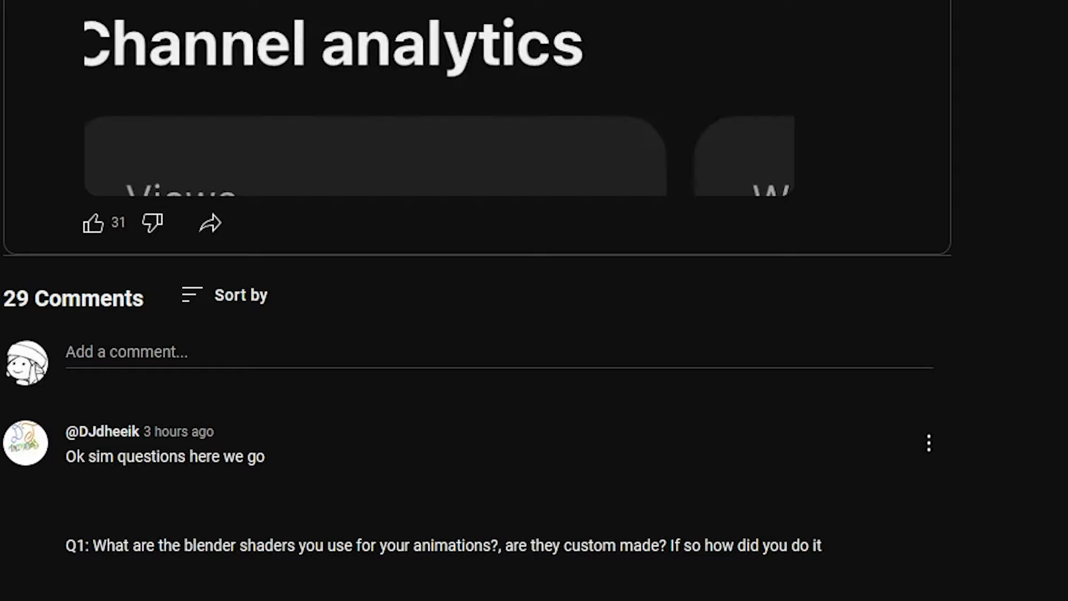
scroll(down, 3)
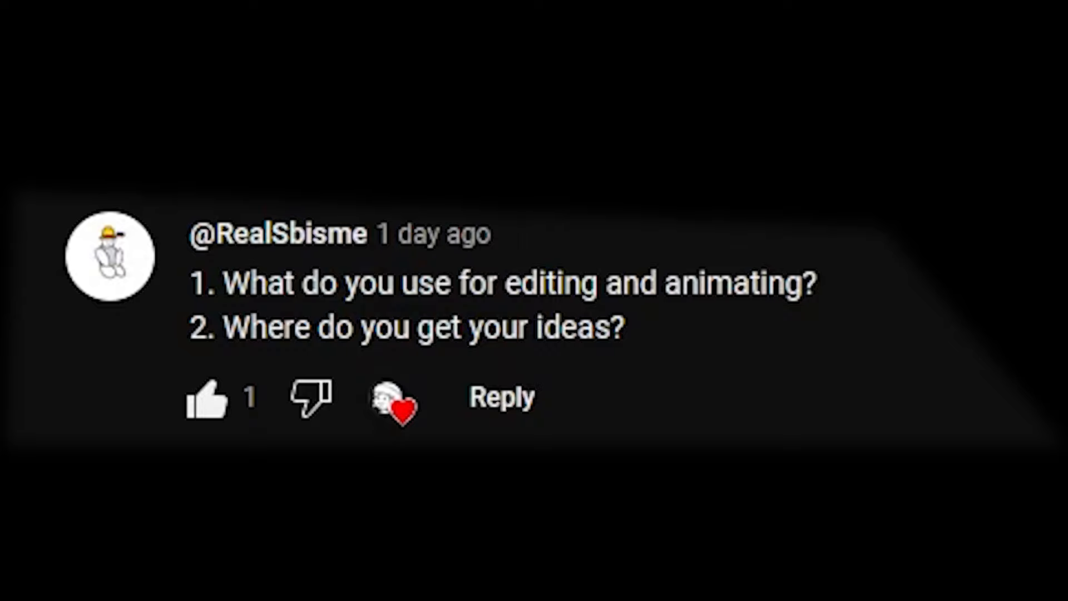
scroll(down, 3)
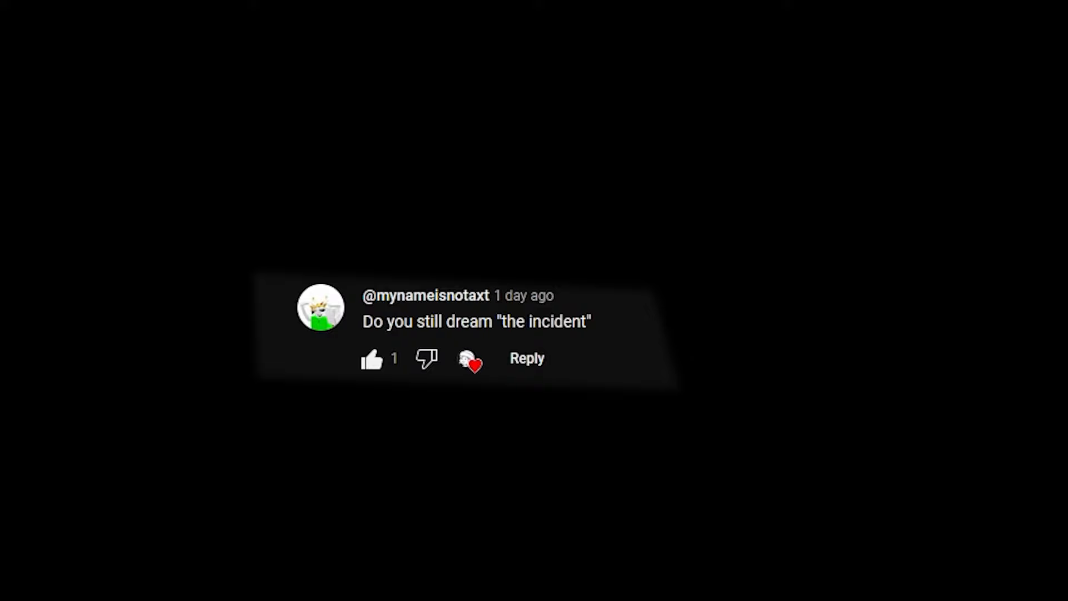
scroll(down, 3)
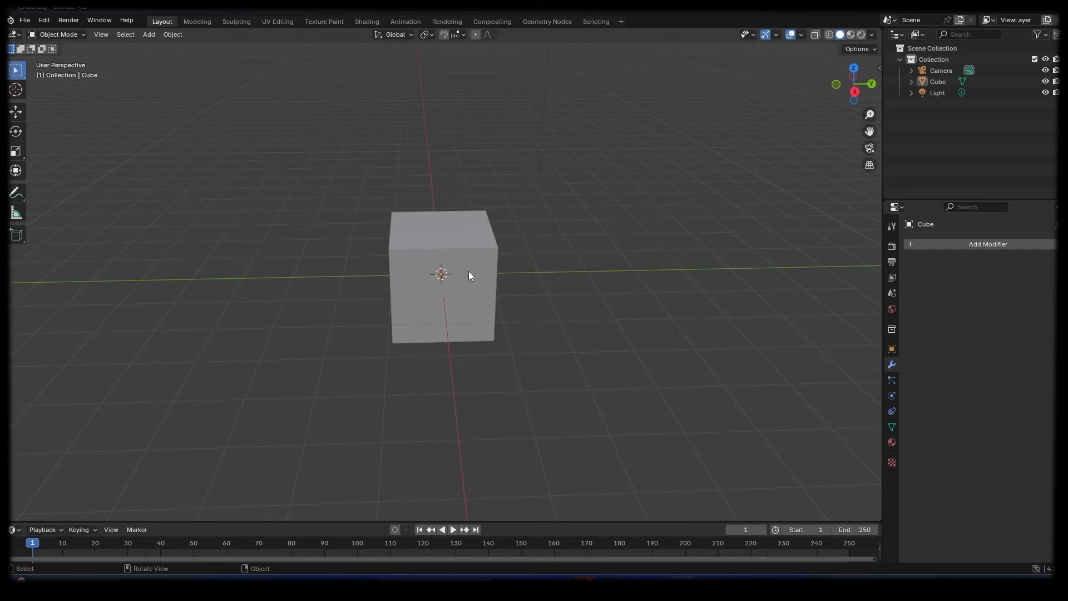
Step: Add a Grease Pencil Scene Line Art object outlining everything in the scene
click(148, 33)
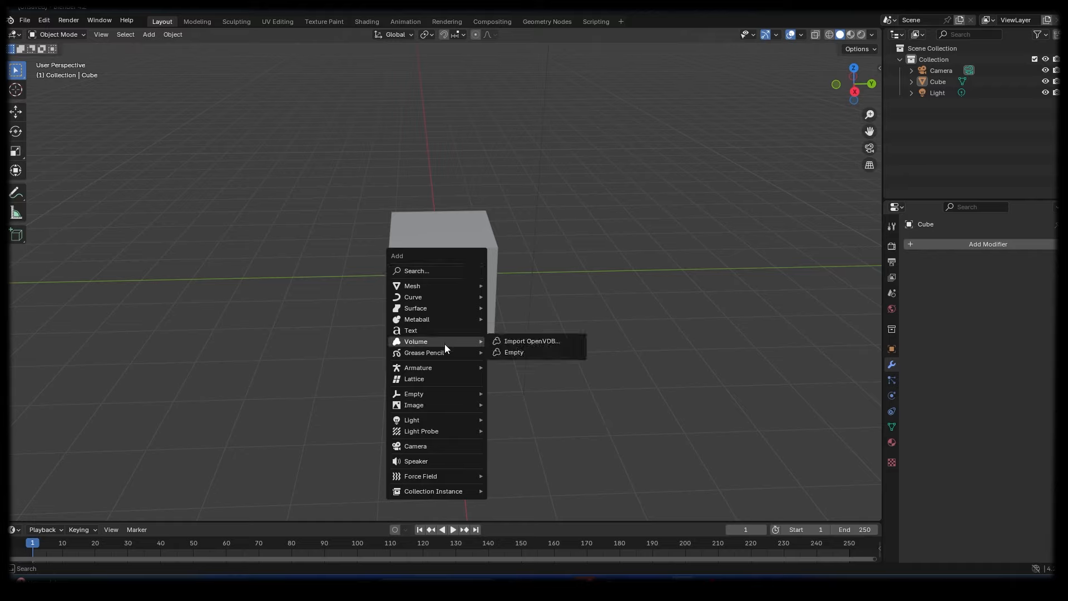
mouse_move(424, 352)
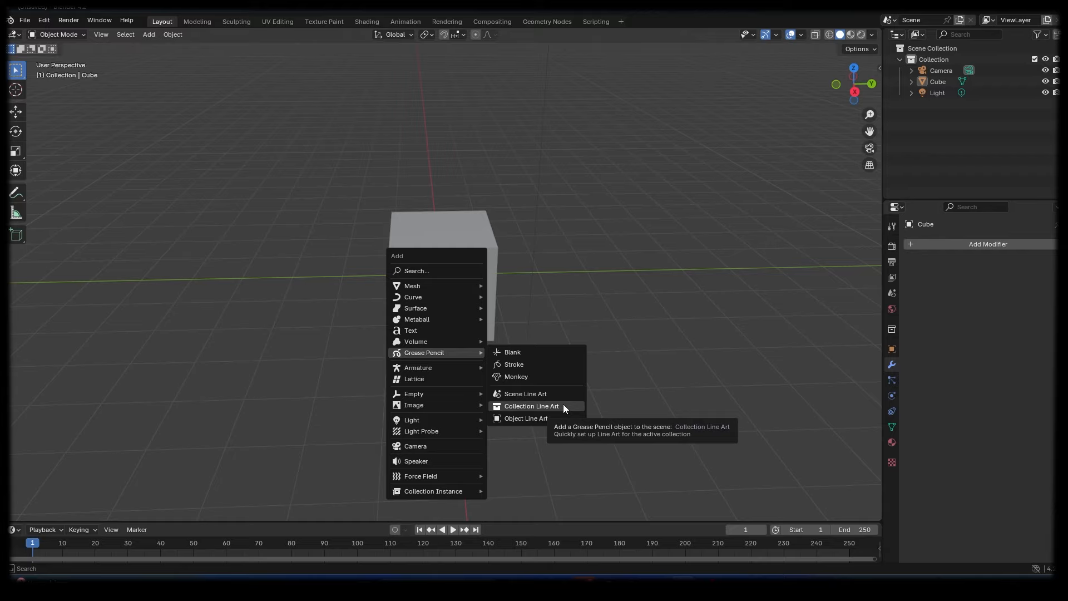
mouse_move(525, 393)
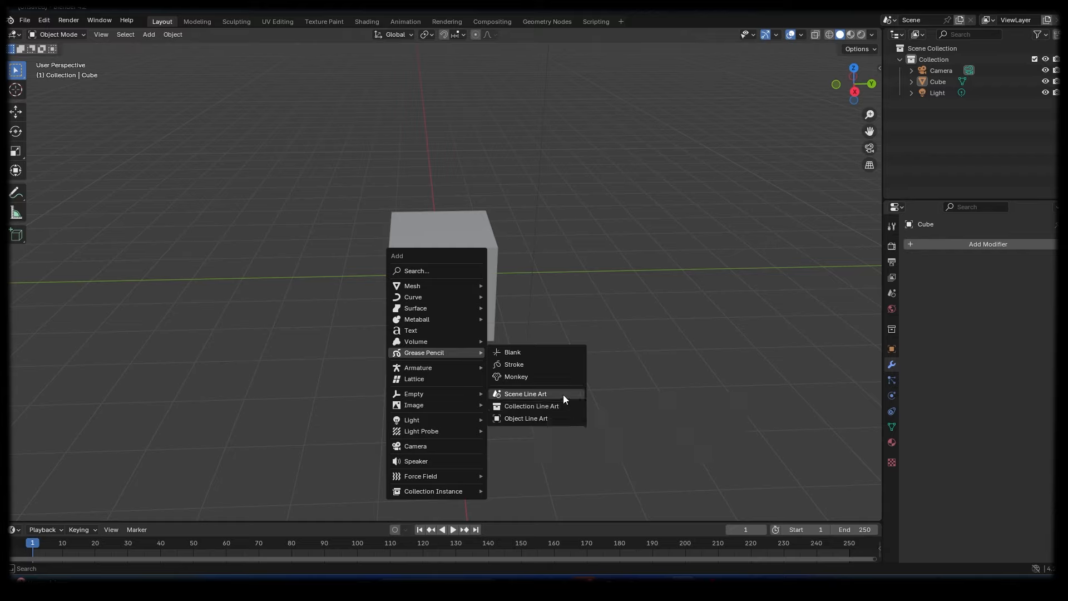
mouse_move(525, 394)
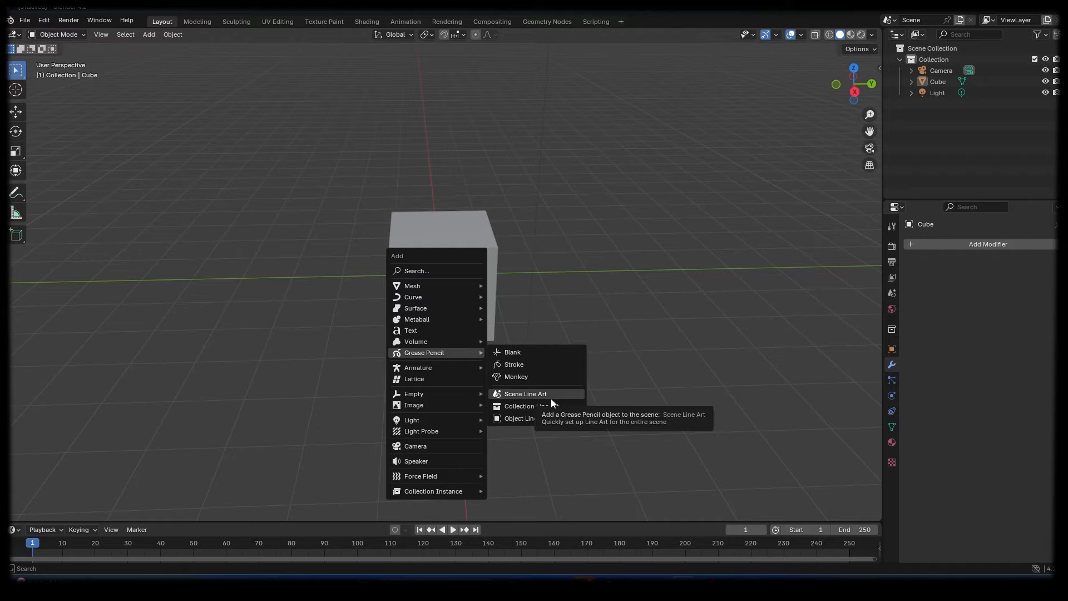
click(526, 394)
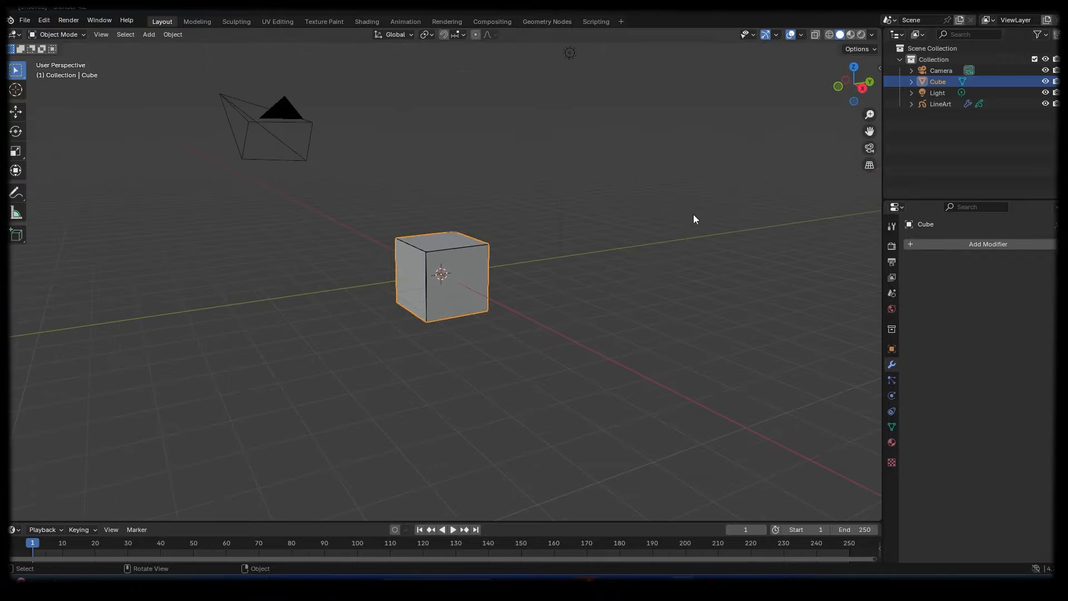
Step: Switch to the camera view showing the outlined cube and select the LineArt object
drag(695, 219, 591, 234)
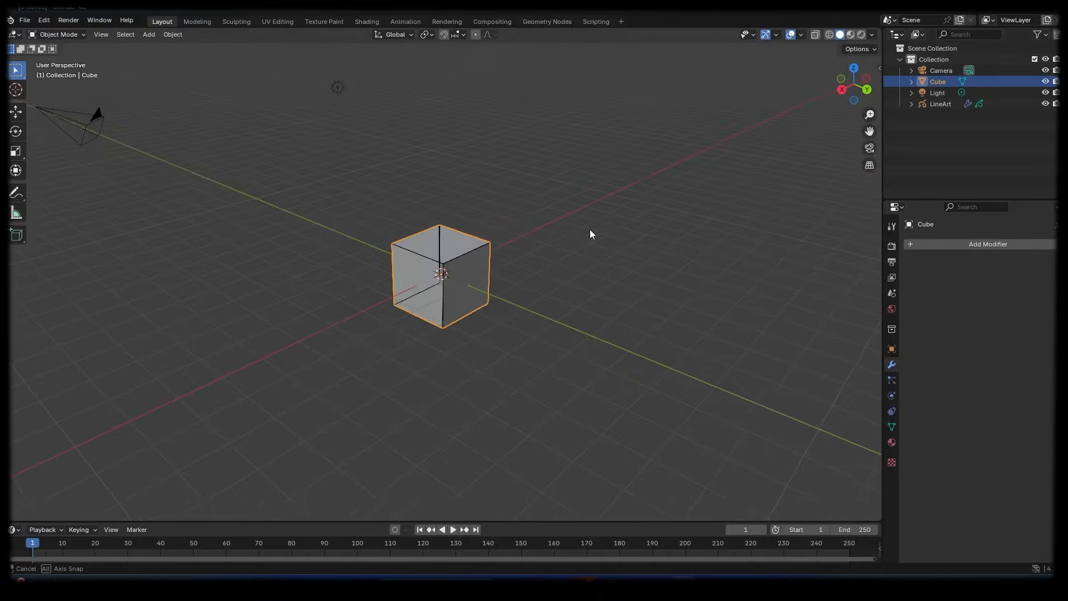
click(203, 177)
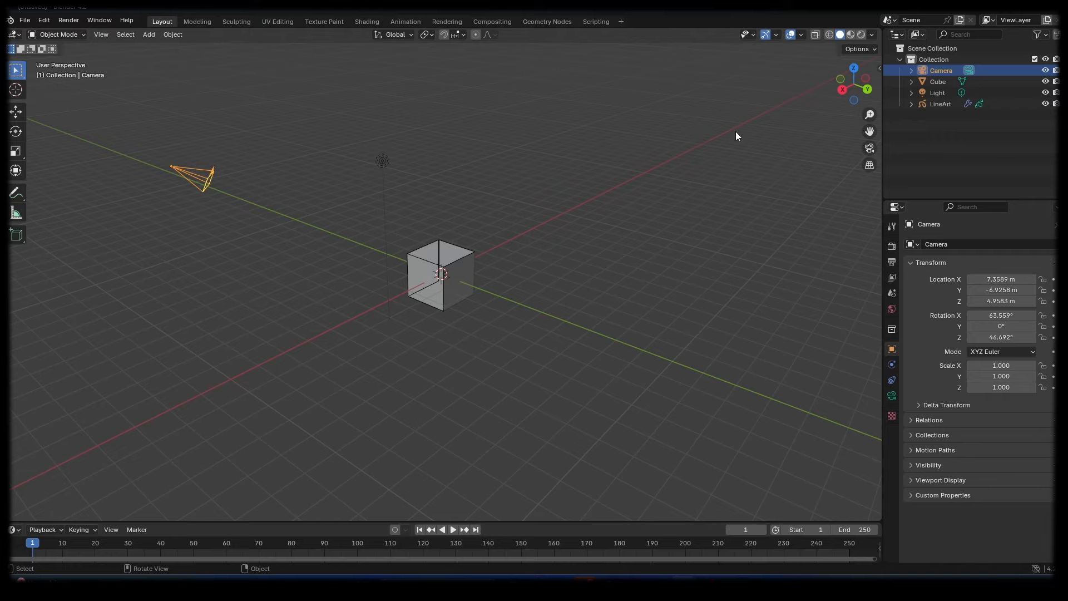
mouse_move(864, 120)
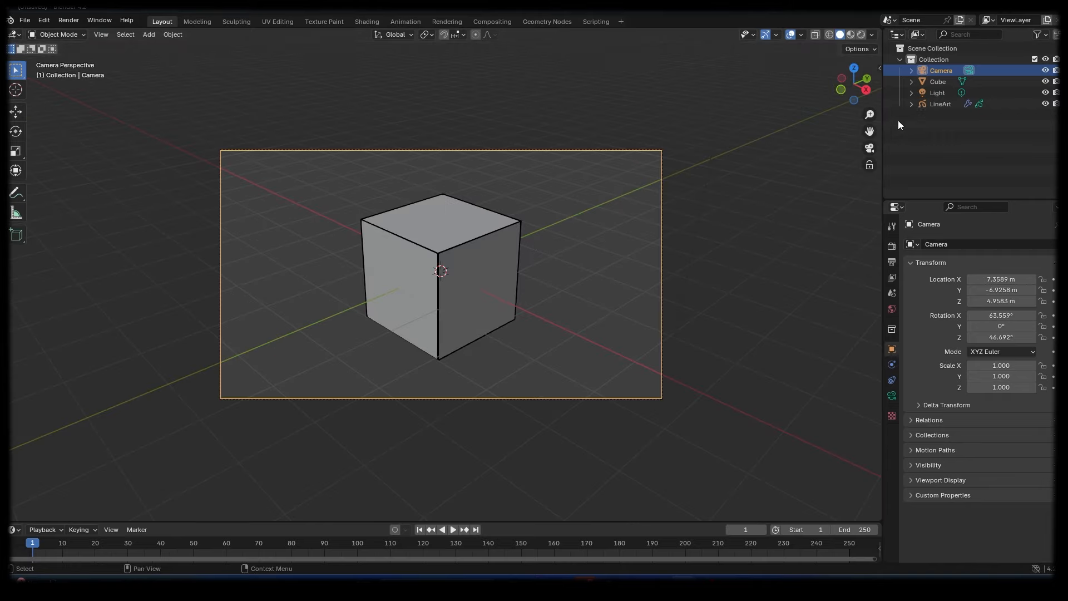
click(941, 104)
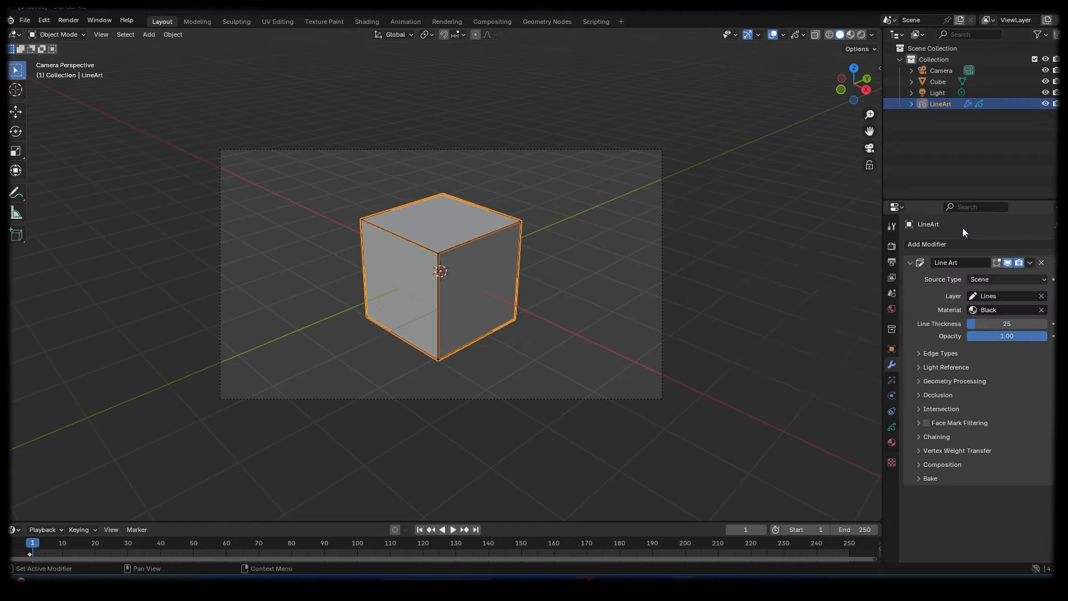
Step: Raise the Line Art line thickness and add a Noise modifier to it
drag(988, 324, 1015, 323)
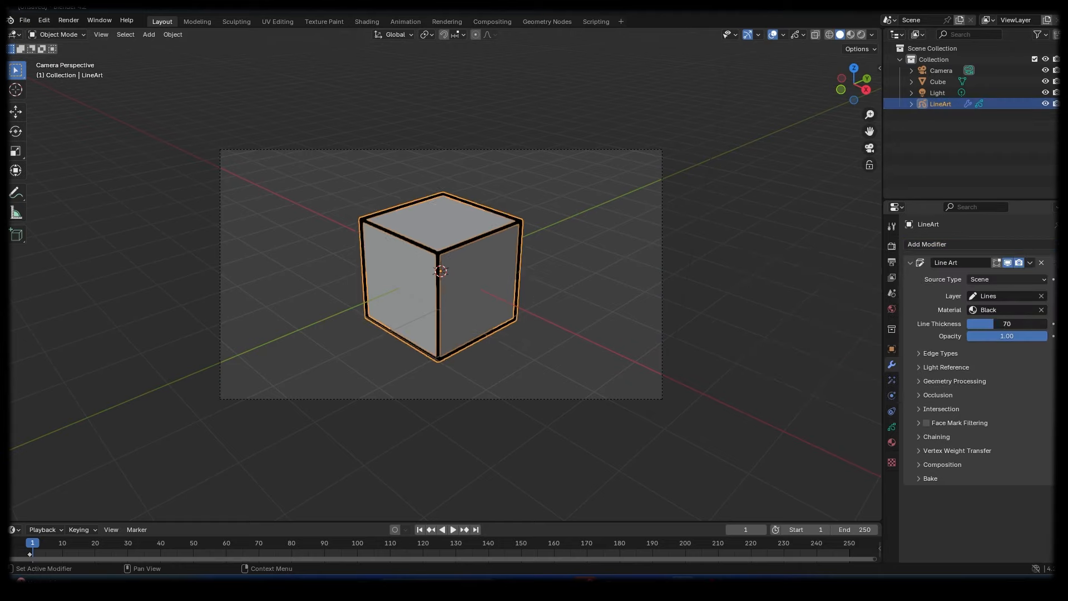
click(927, 243)
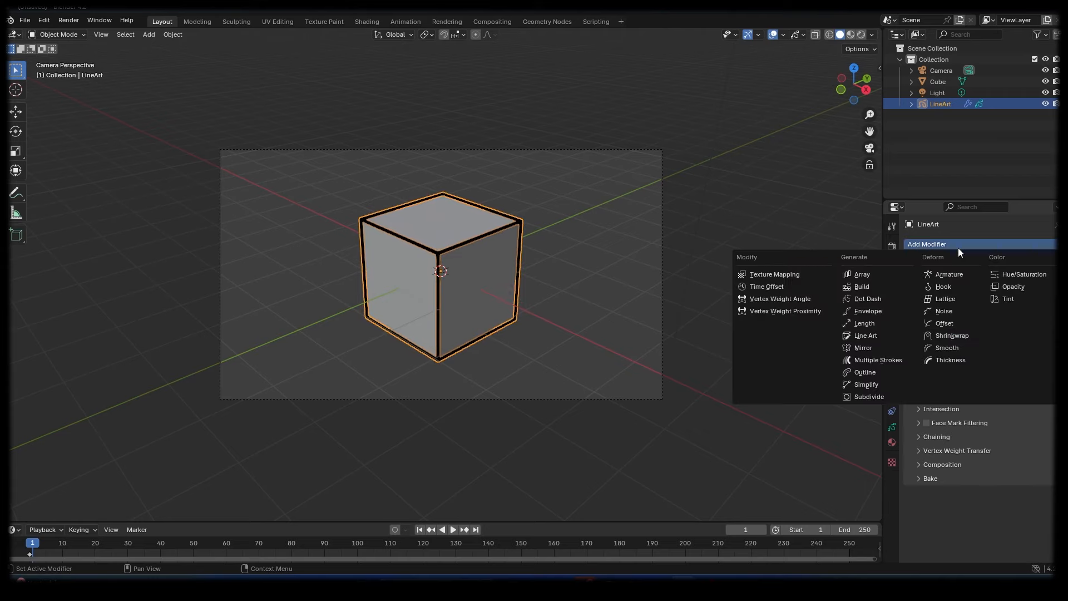
mouse_move(944, 310)
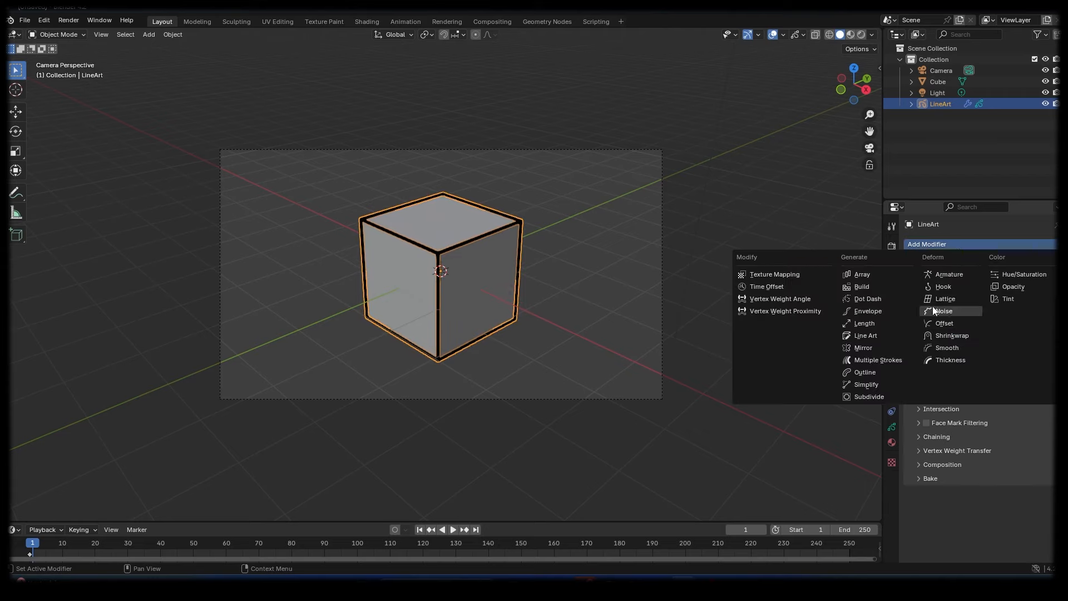
click(943, 311)
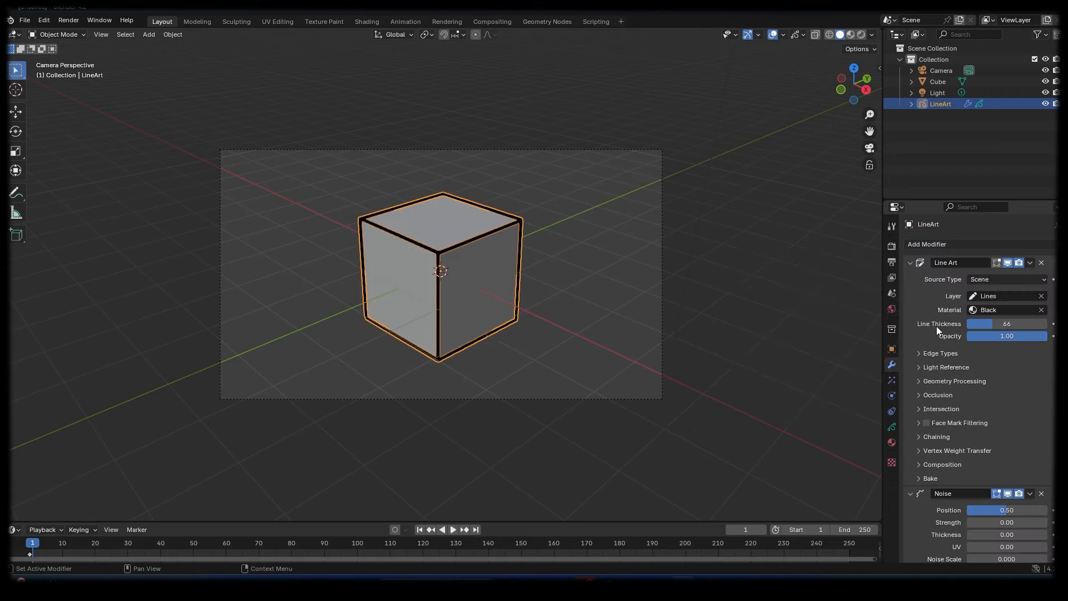
Step: Make the noise affect thickness, tweak Noise Scale back to 1, and deselect to view the wobbly outlines
scroll(down, 3)
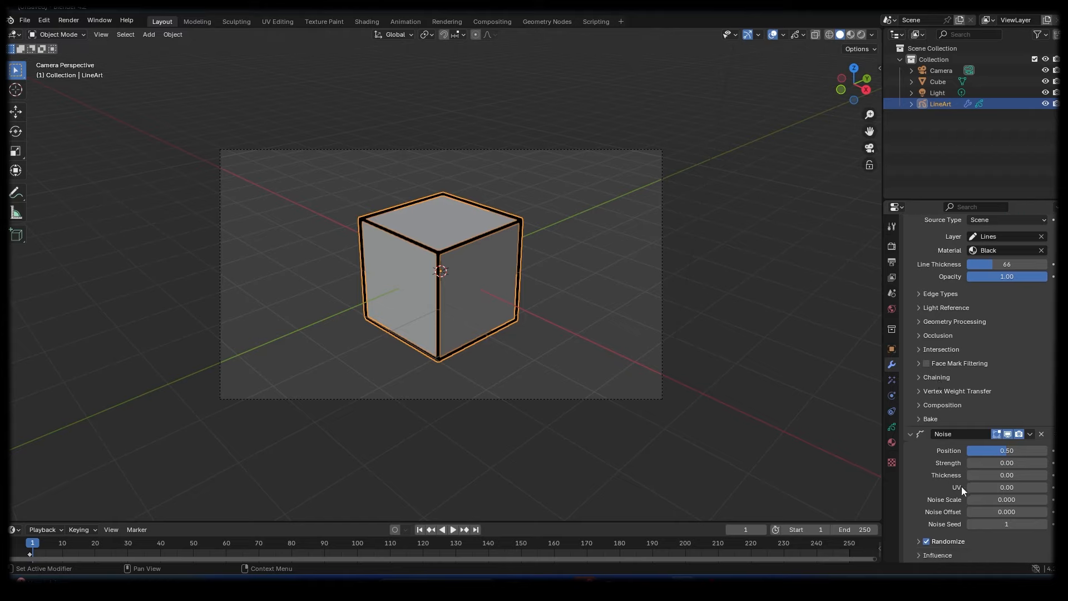
click(1007, 498)
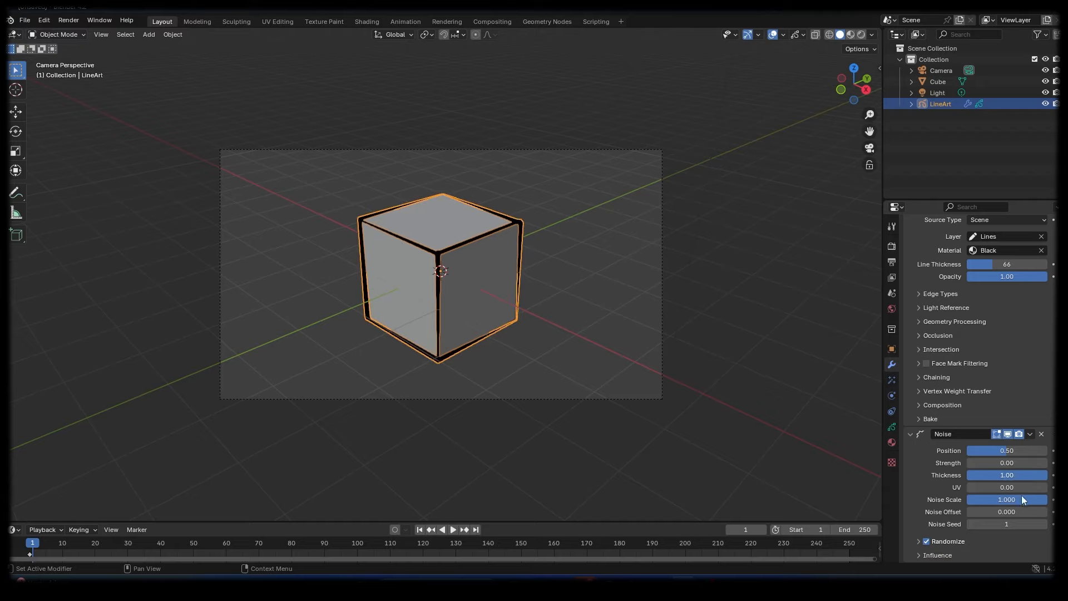
drag(1015, 499, 1005, 500)
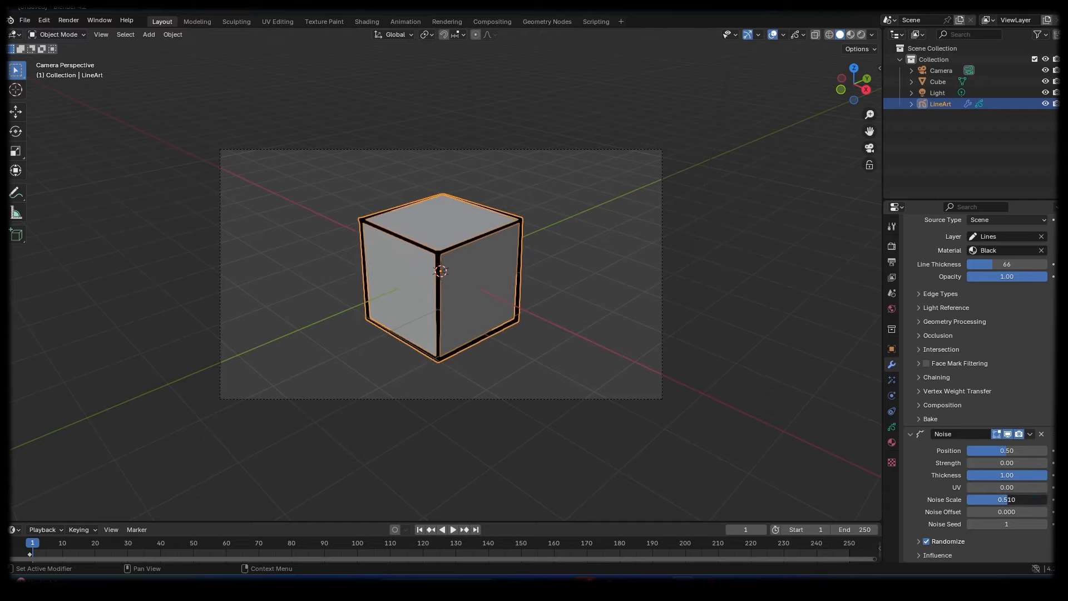
drag(988, 500, 1009, 500)
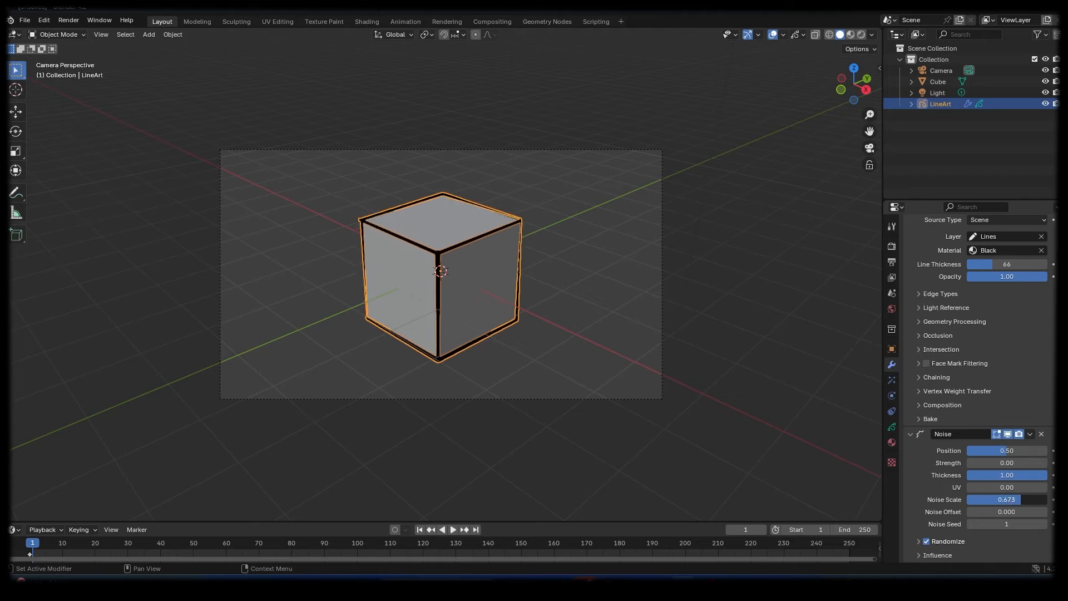
click(1007, 499)
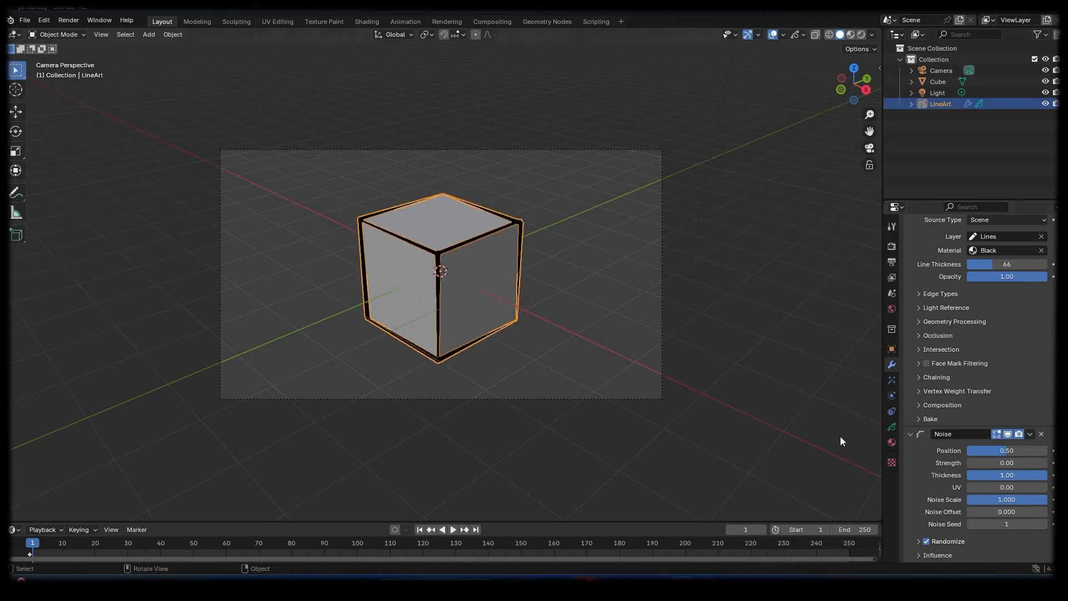
click(453, 529)
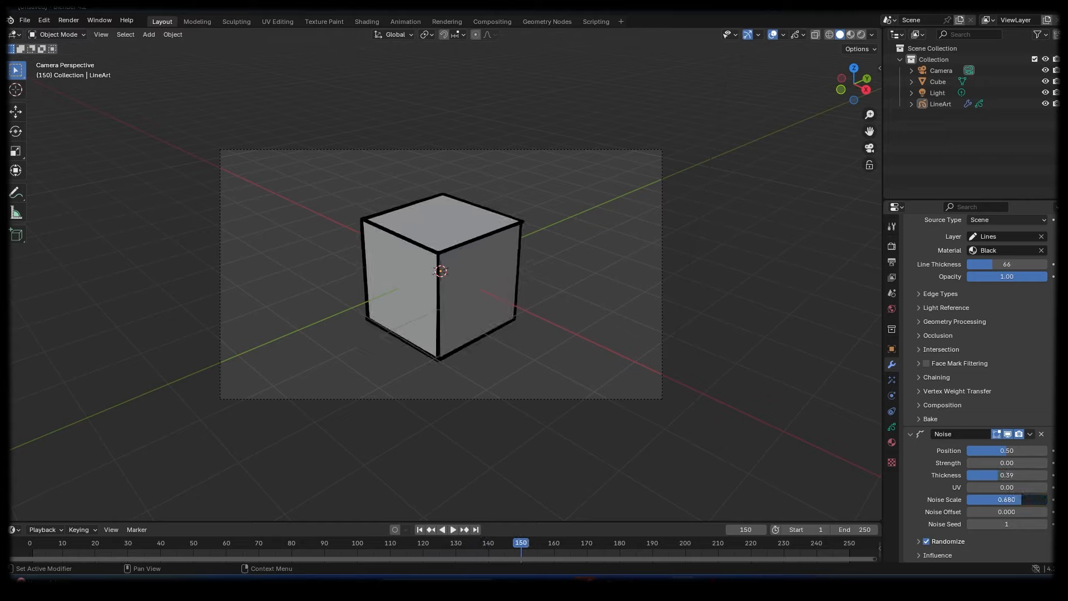
click(446, 529)
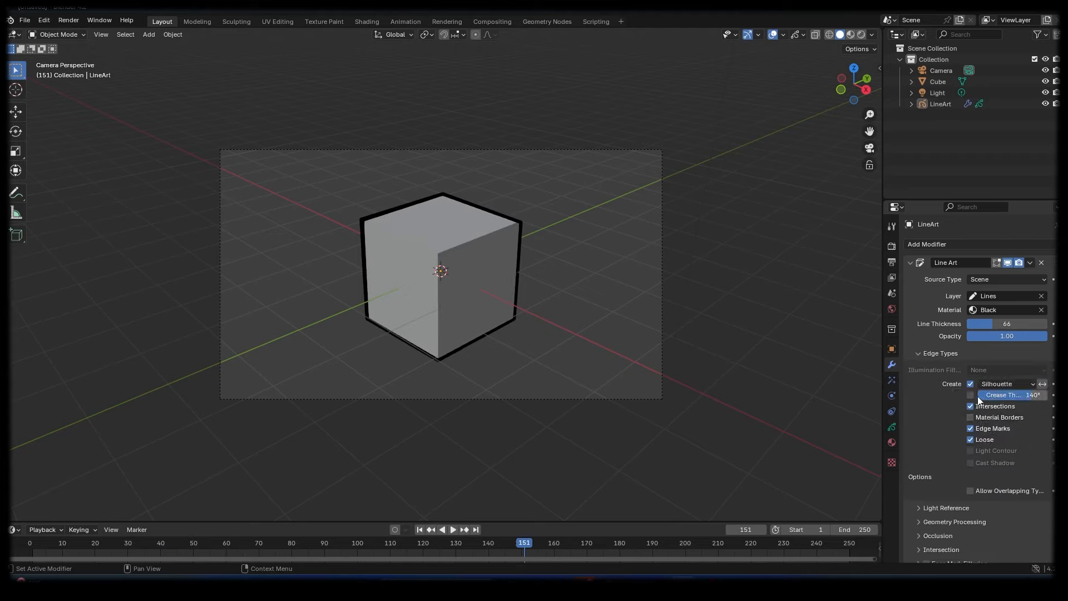
Step: Compare Line Art edge types, leaving Crease off and Silhouette on for an outer outline only
click(971, 395)
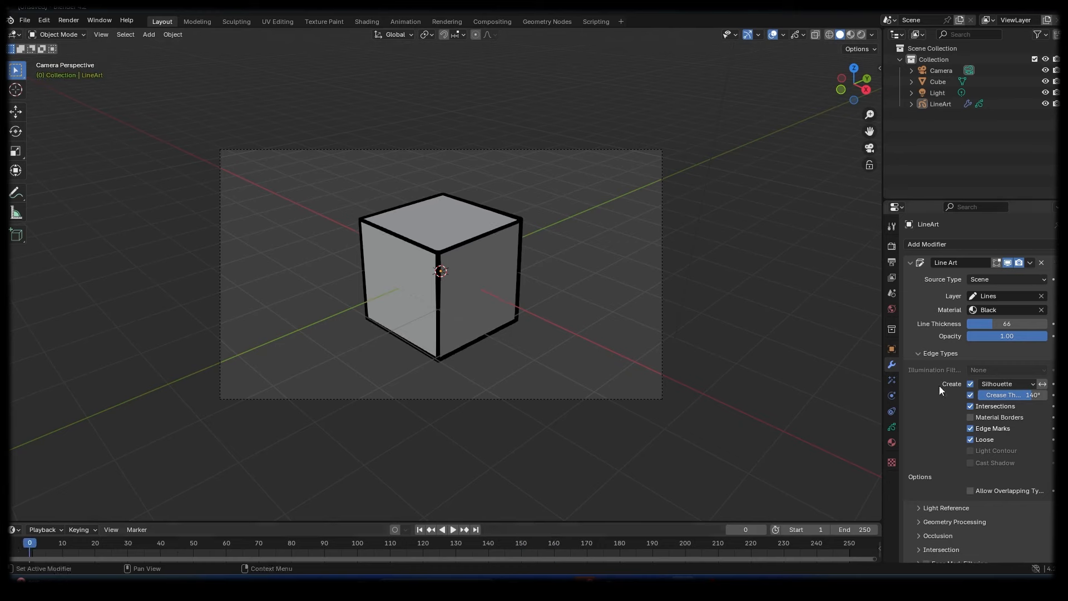
click(970, 395)
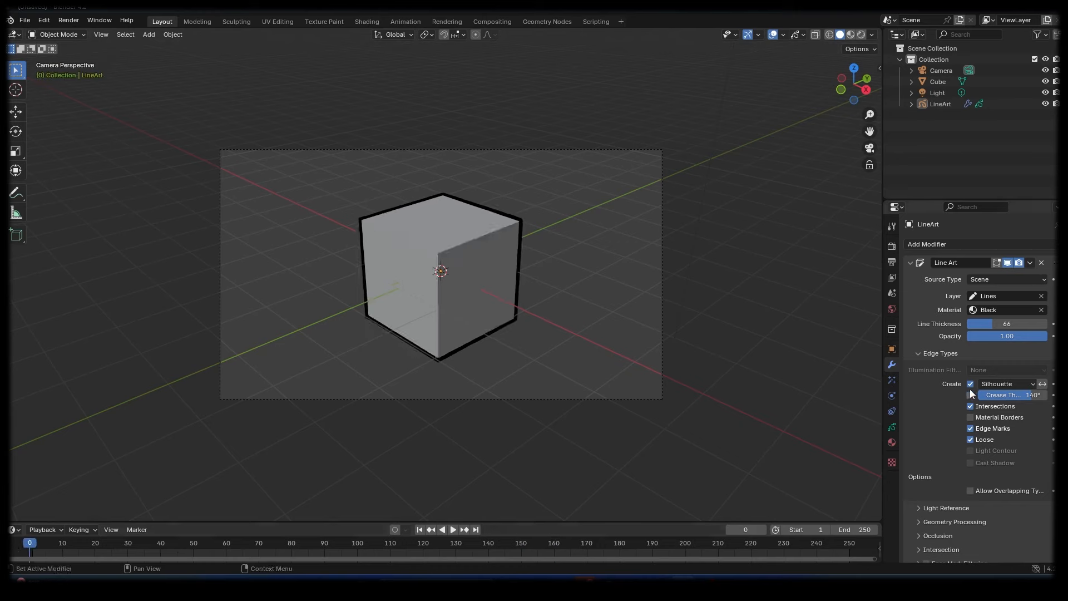
click(970, 383)
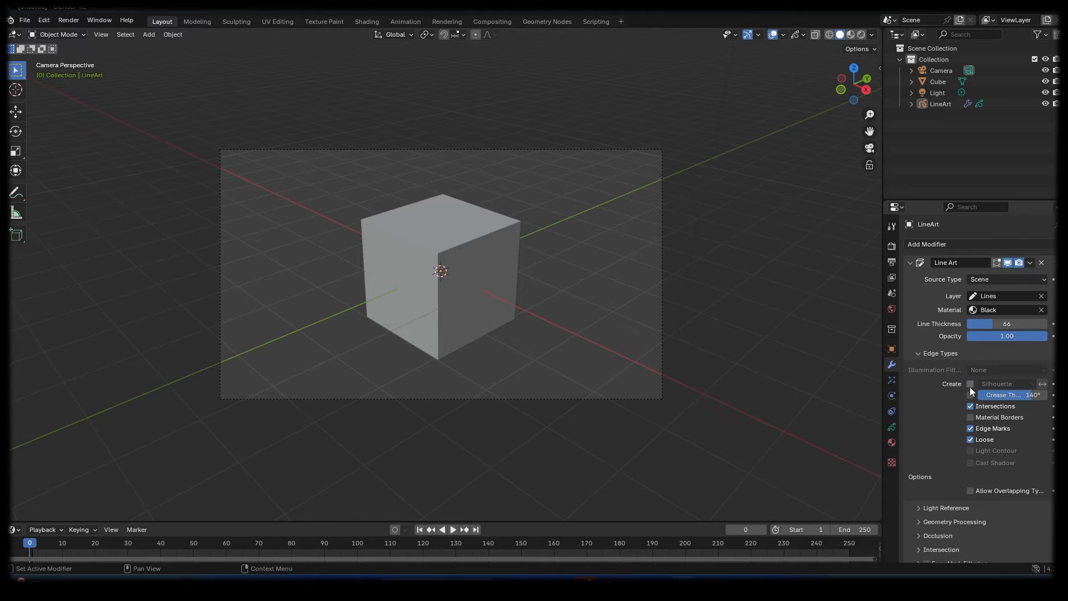
click(971, 383)
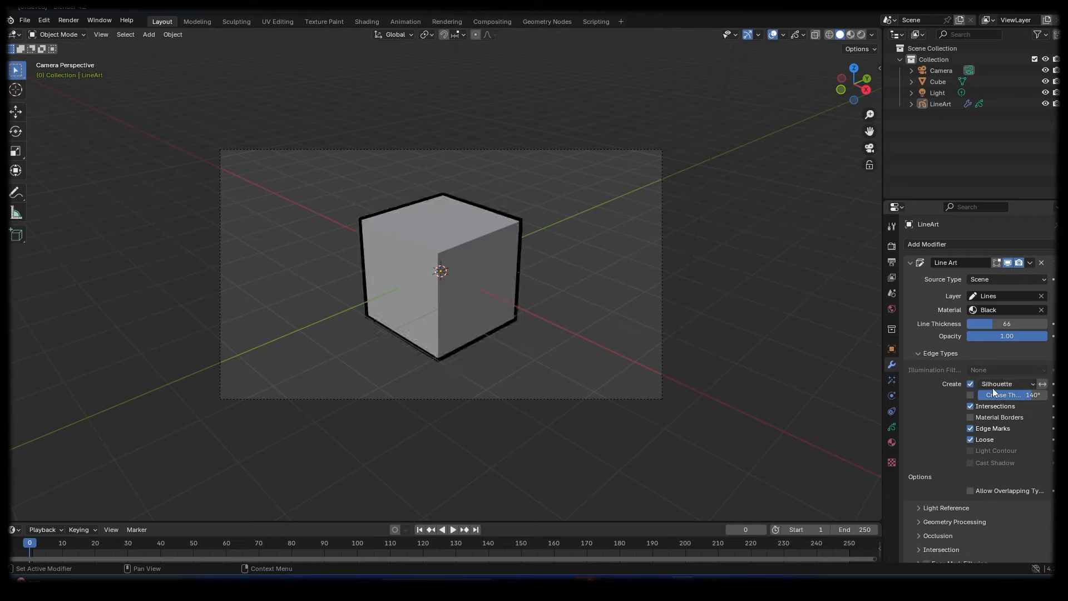
Step: Set the silhouette filtering to Individual Silhouette
click(1007, 383)
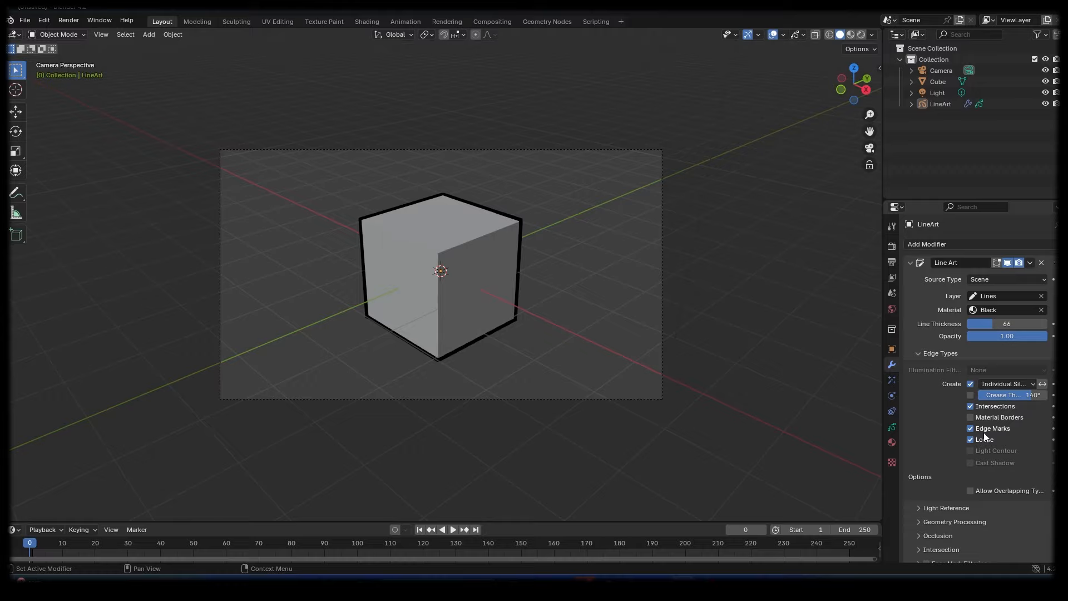
drag(439, 271, 577, 304)
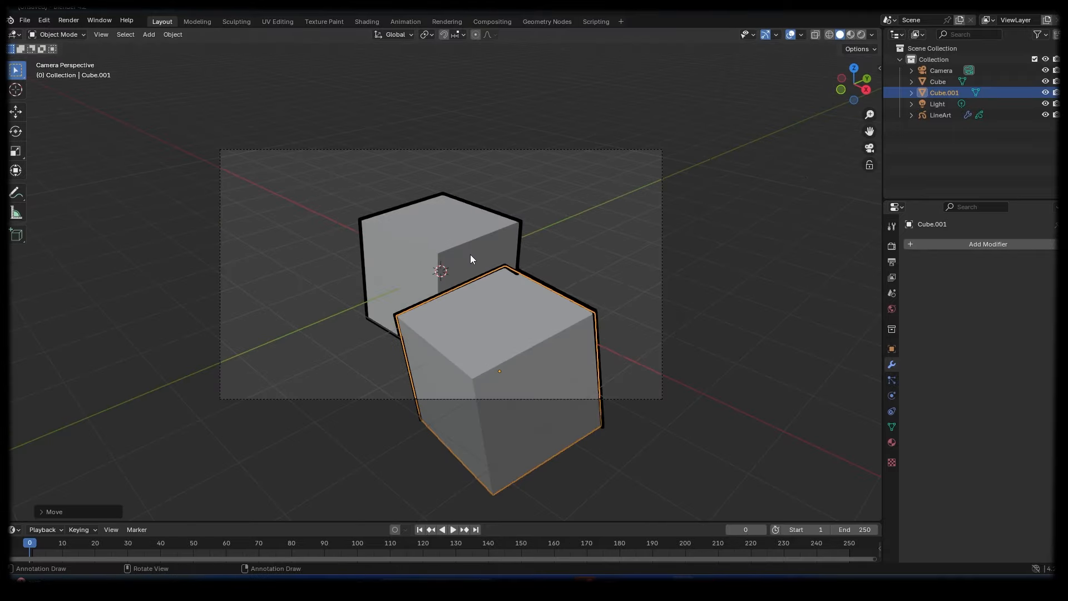
Step: Switch the LineArt object's silhouette filtering to plain Silhouette
click(940, 114)
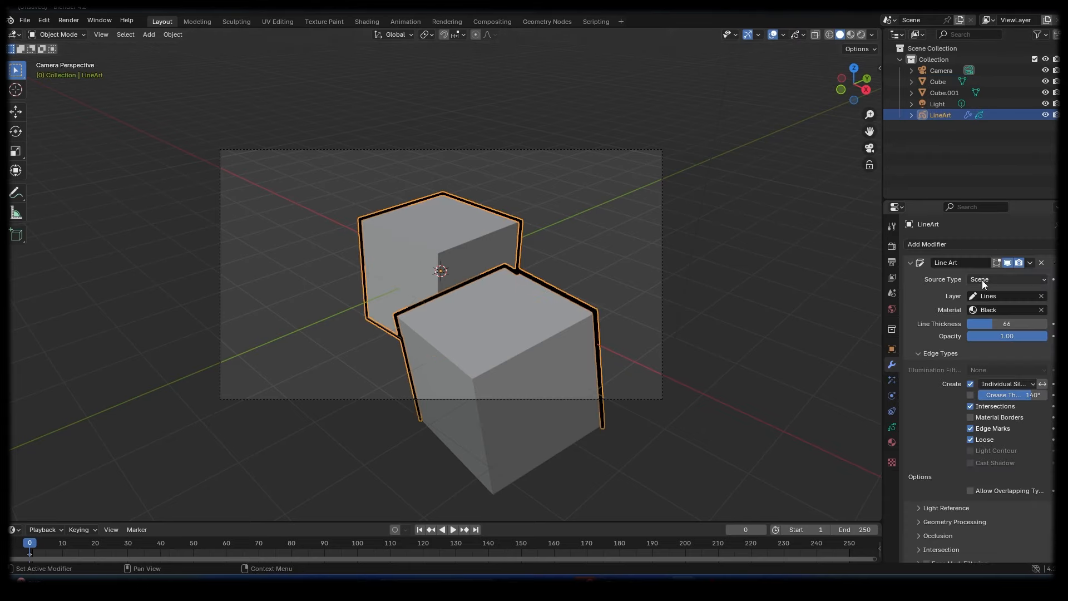
click(1002, 384)
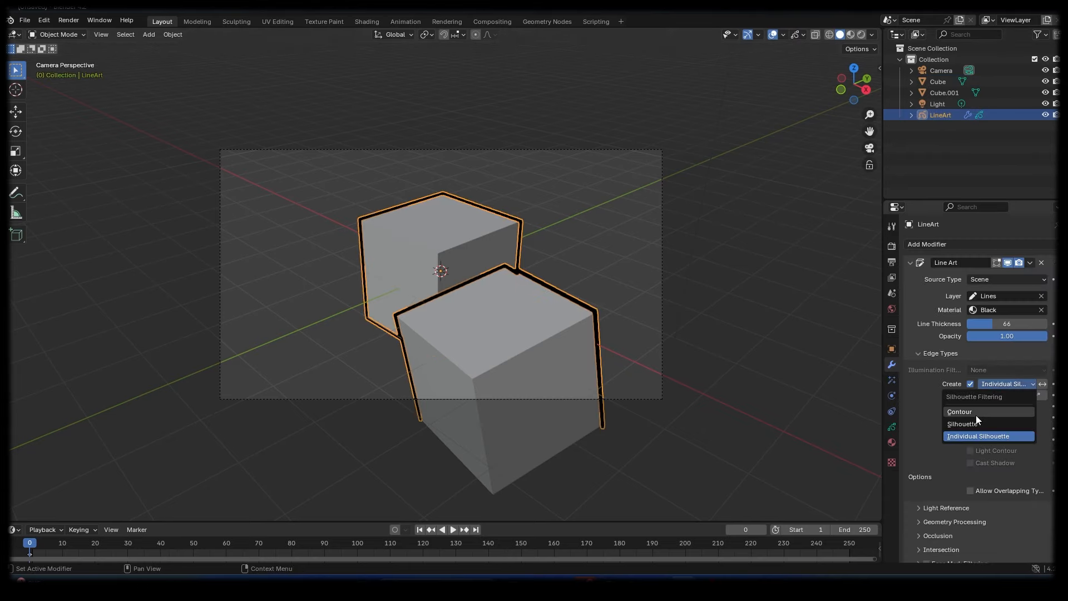
click(961, 423)
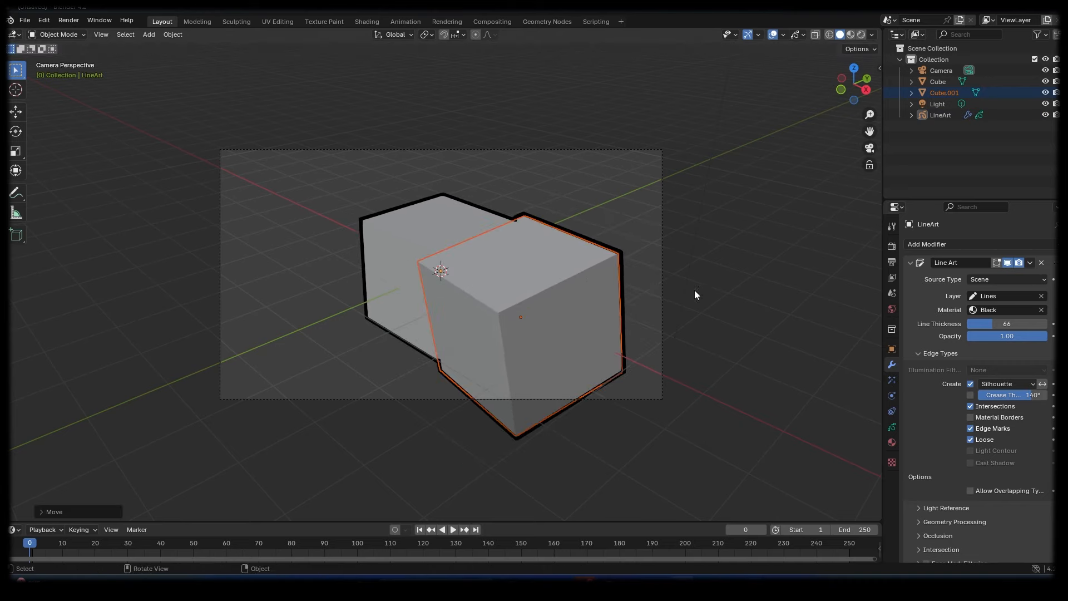
Step: Reposition the original cube to compare outlines, then move to the Shading workspace
click(1005, 383)
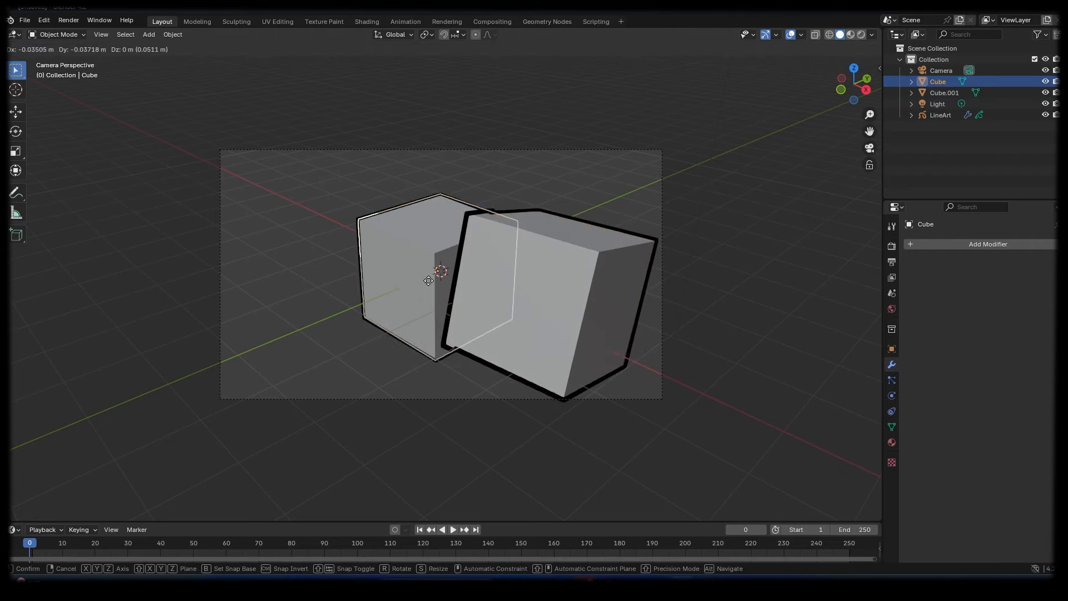
click(439, 273)
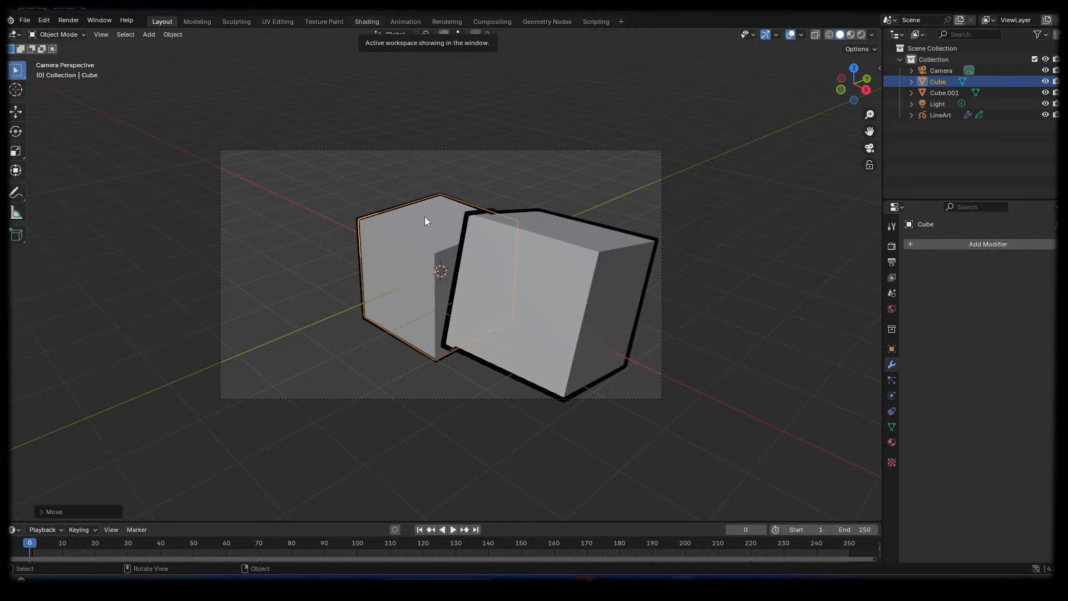
click(366, 22)
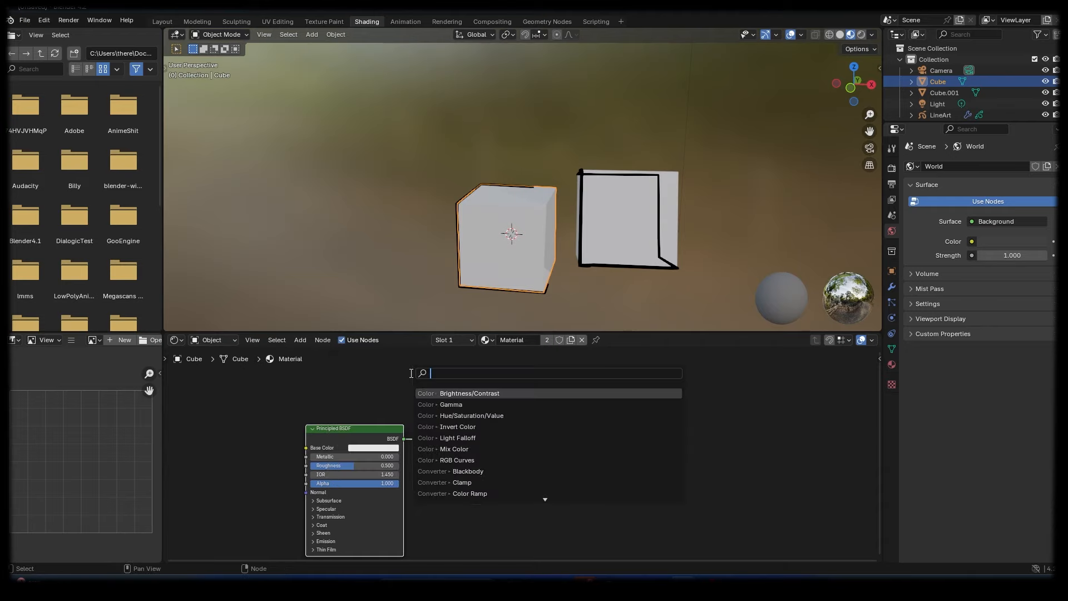
Step: Add Shader to RGB and Color Ramp nodes between Principled BSDF and Material Output
text(shader)
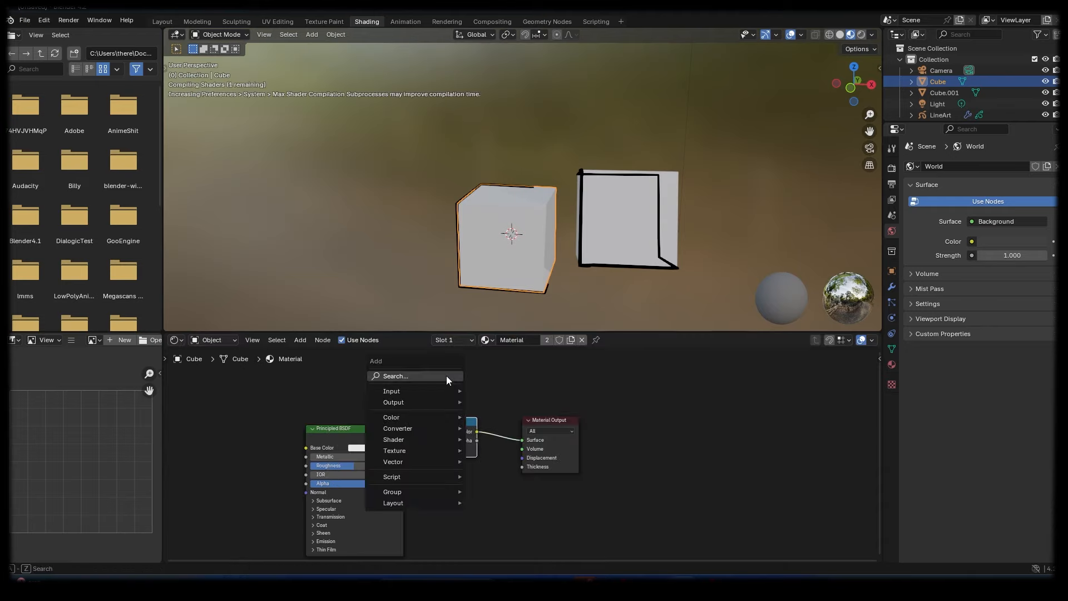
text(c)
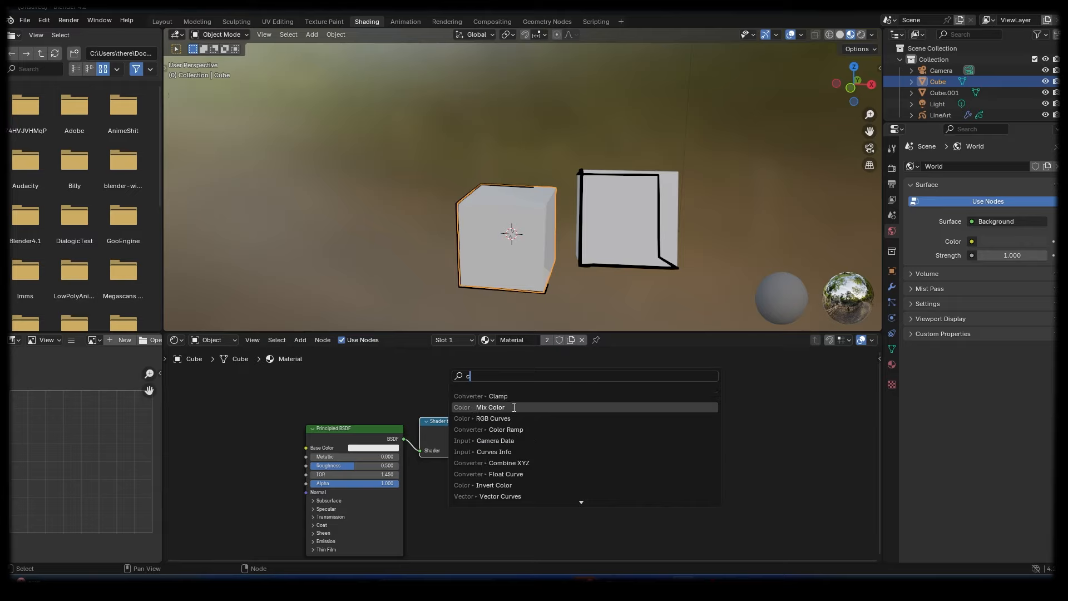
text(olor)
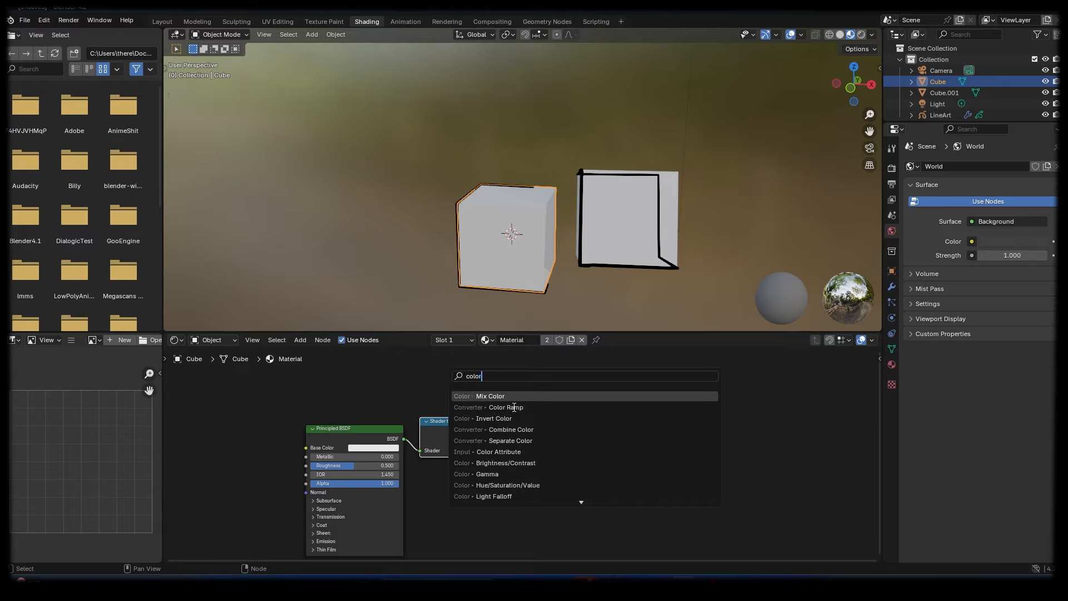
click(494, 407)
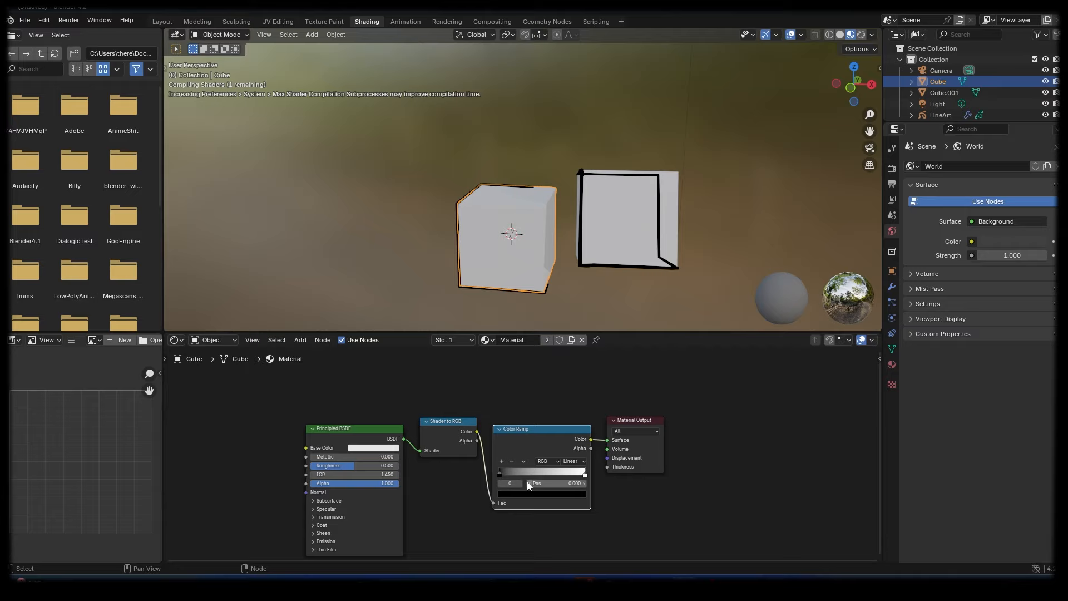
Step: Make the Color Ramp interpolation Constant and shift its black-to-white stop
click(573, 462)
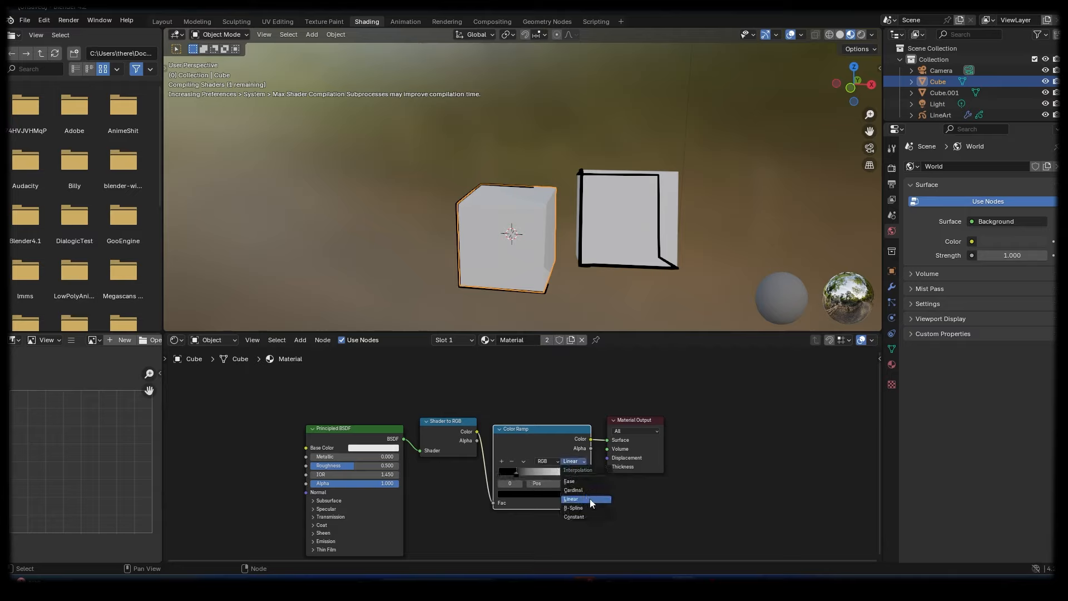
click(574, 516)
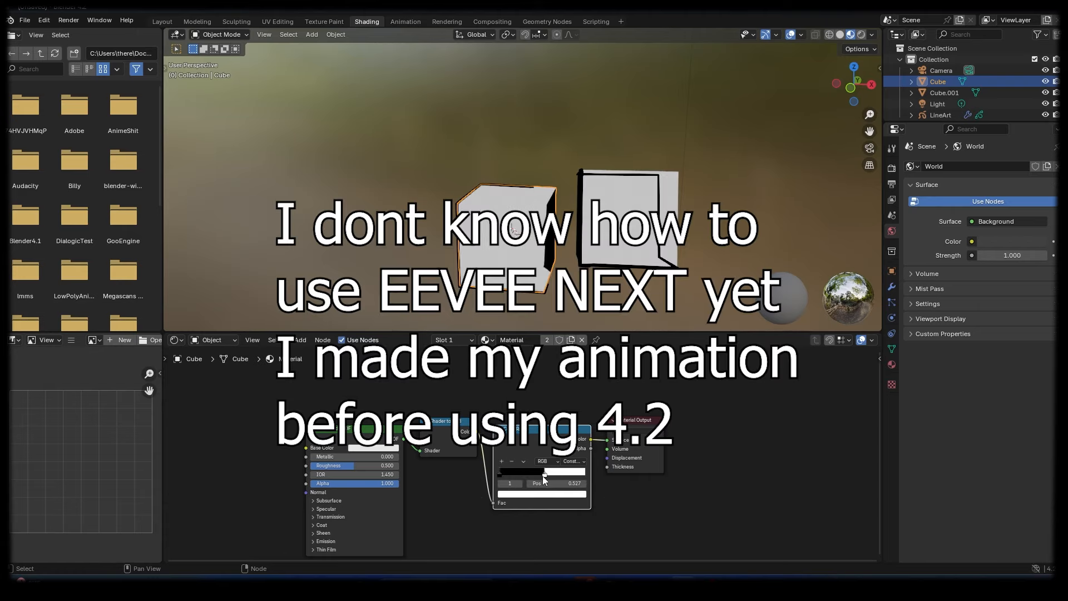
drag(544, 473, 547, 473)
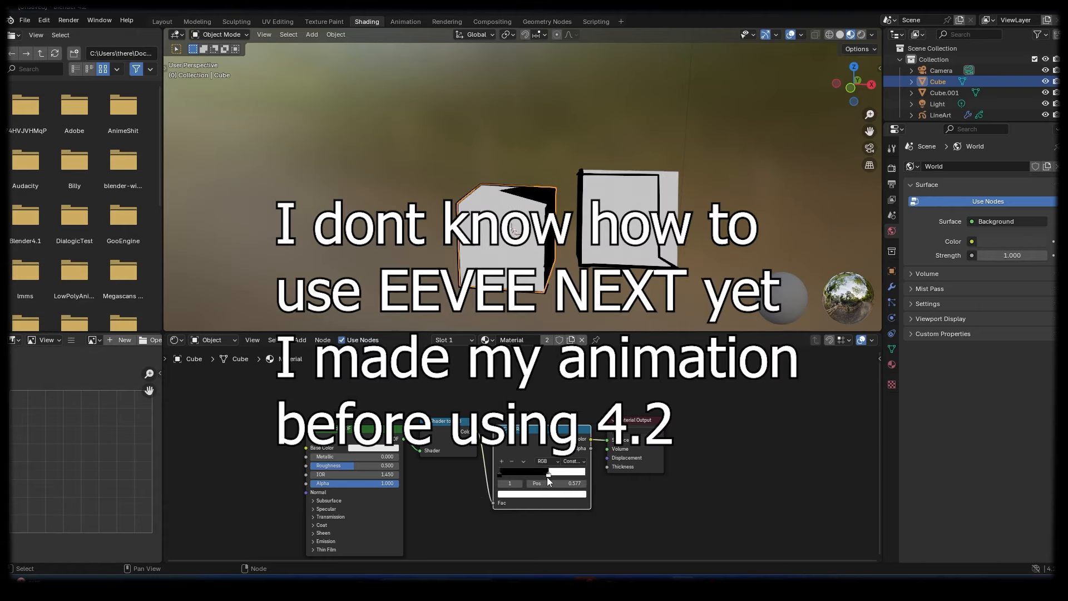